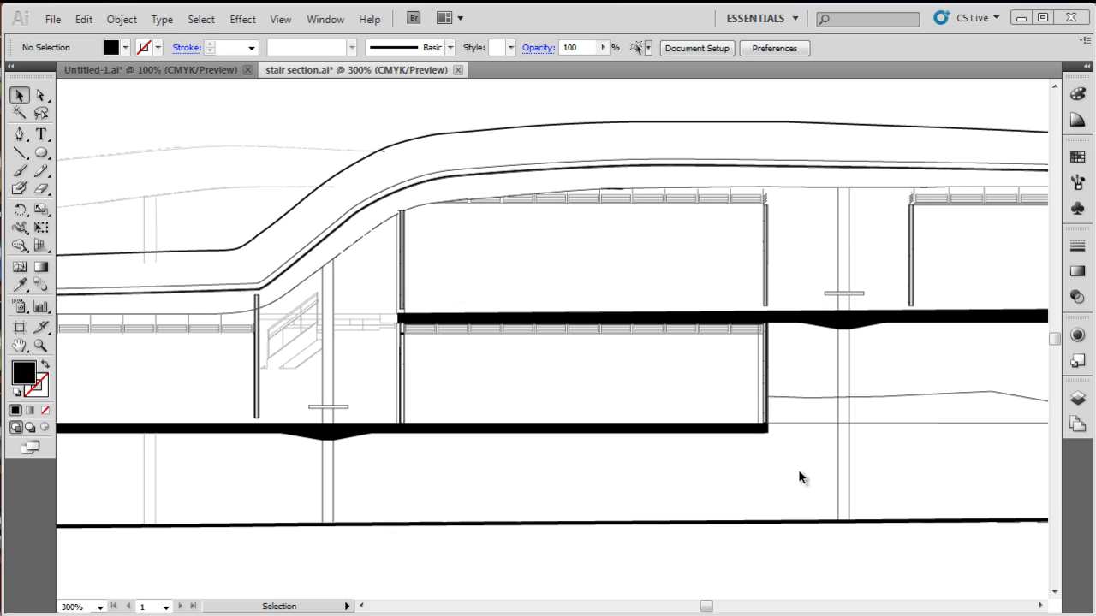
mouse_move(199, 247)
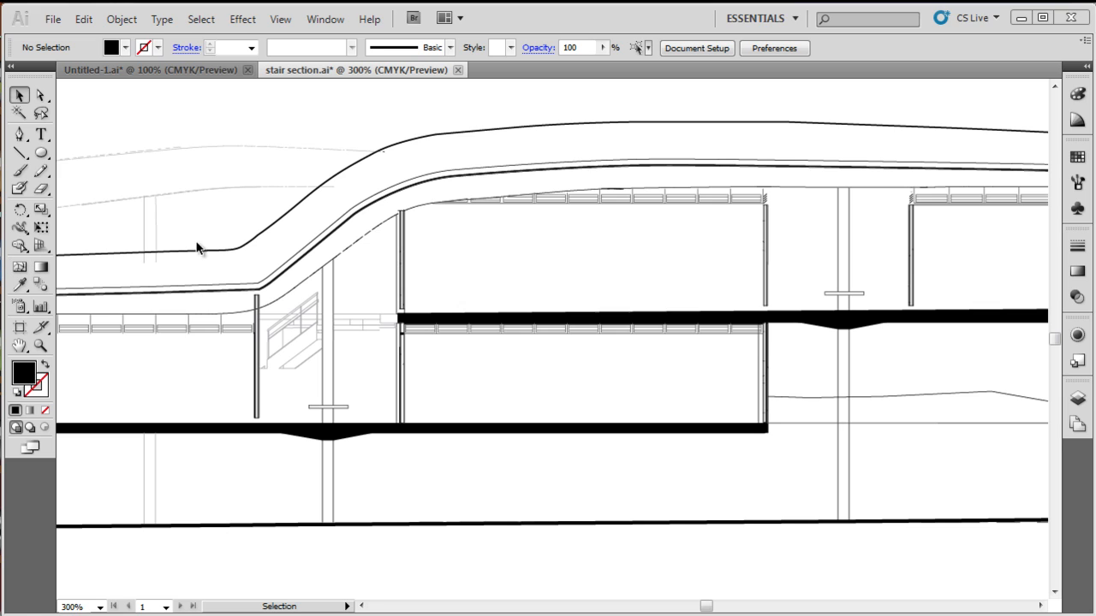
mouse_move(180, 243)
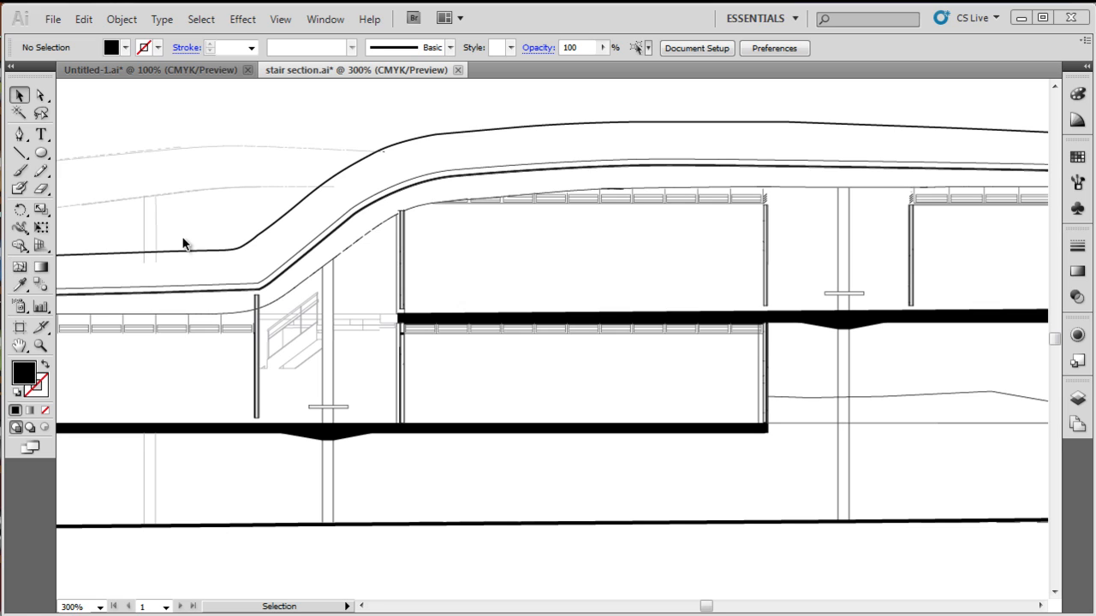
mouse_move(299, 322)
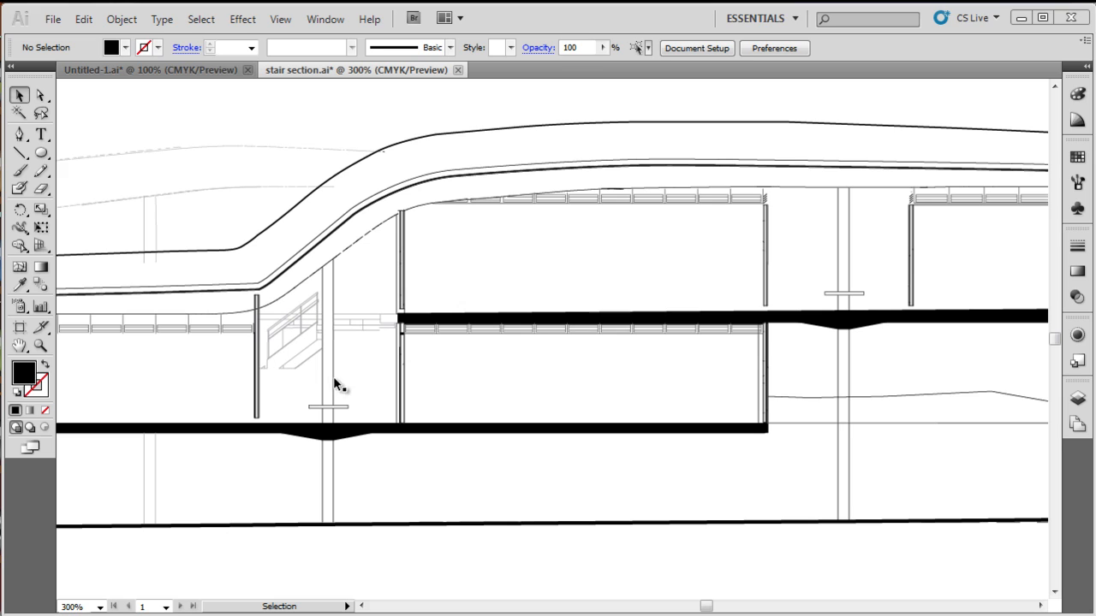
mouse_move(273, 361)
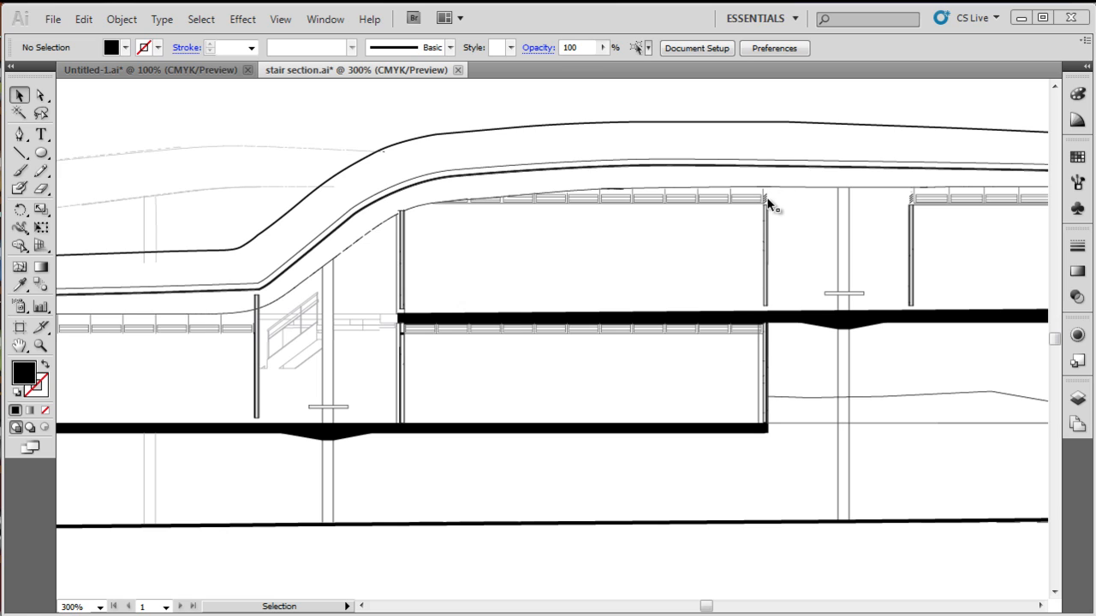
mouse_move(774, 209)
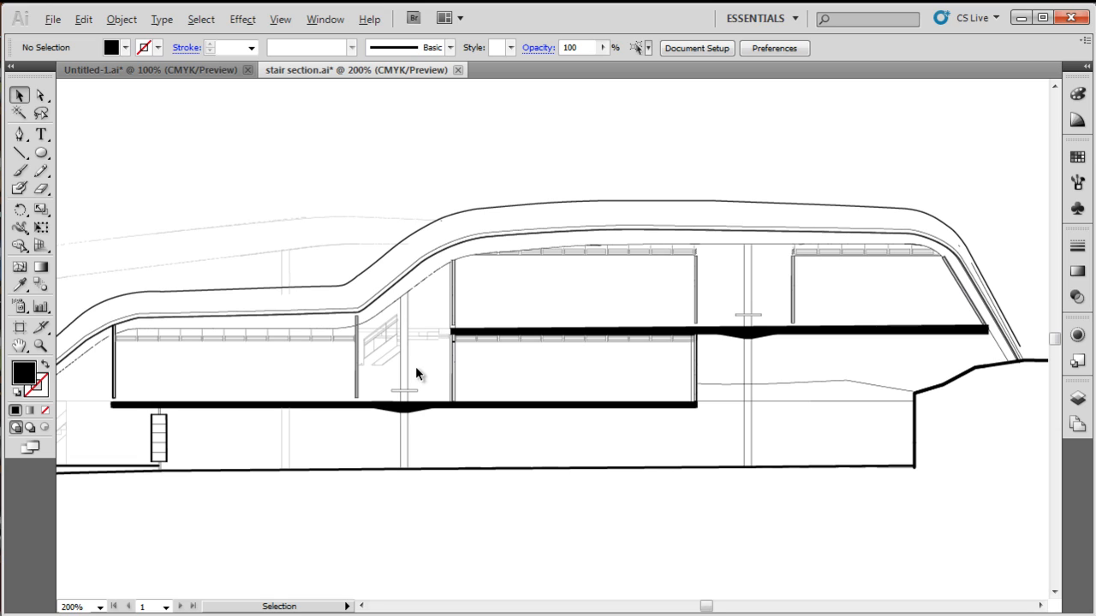
mouse_move(335, 392)
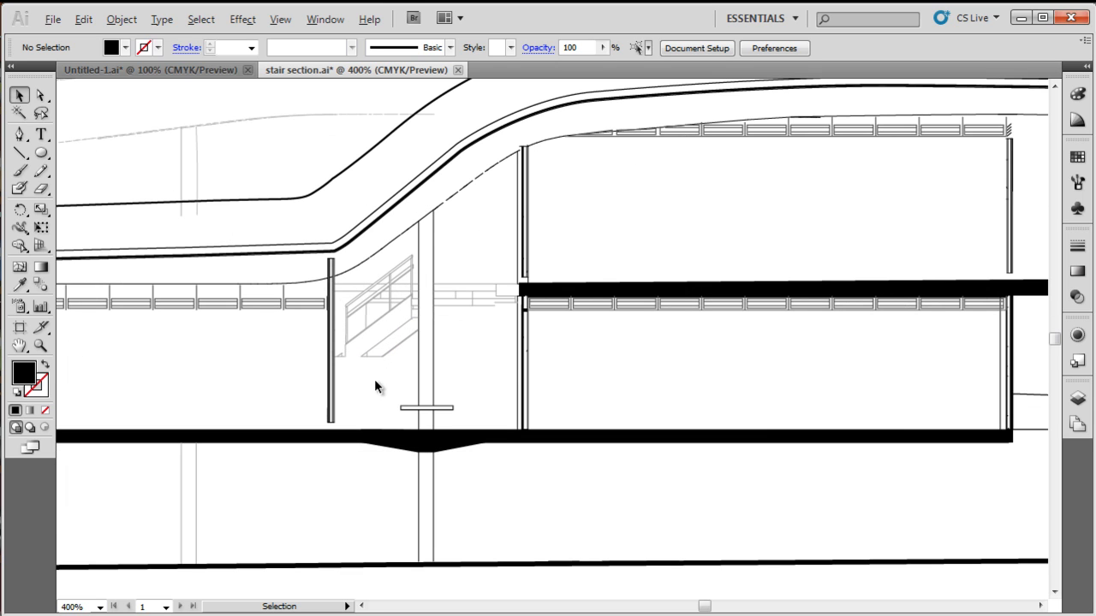
Zoom out and select the thin upper roof curve of the stair section.
key(Ctrl+-)
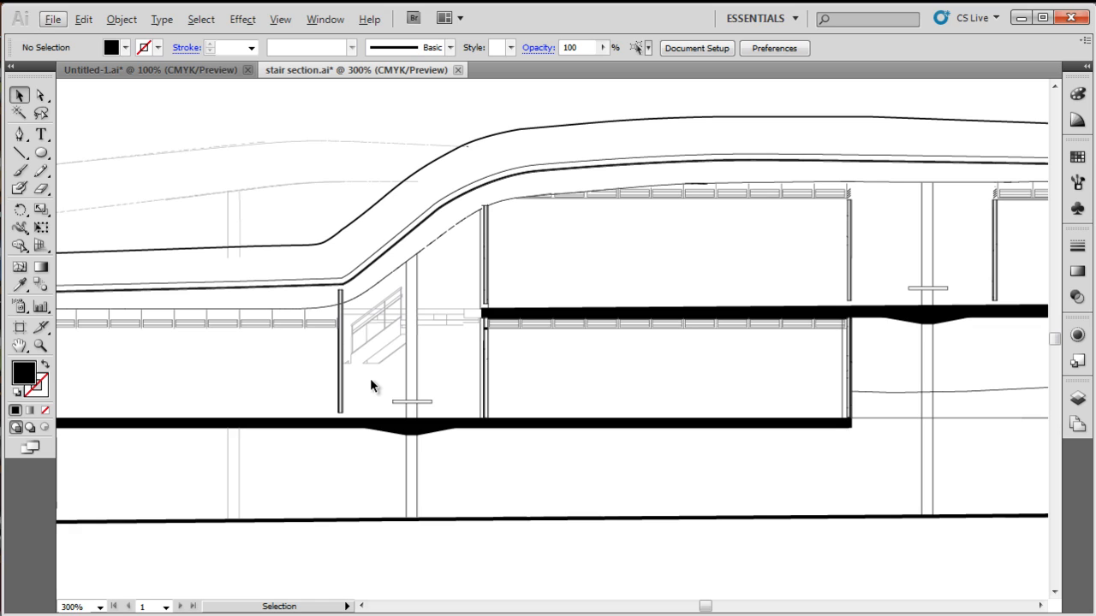
mouse_move(349, 259)
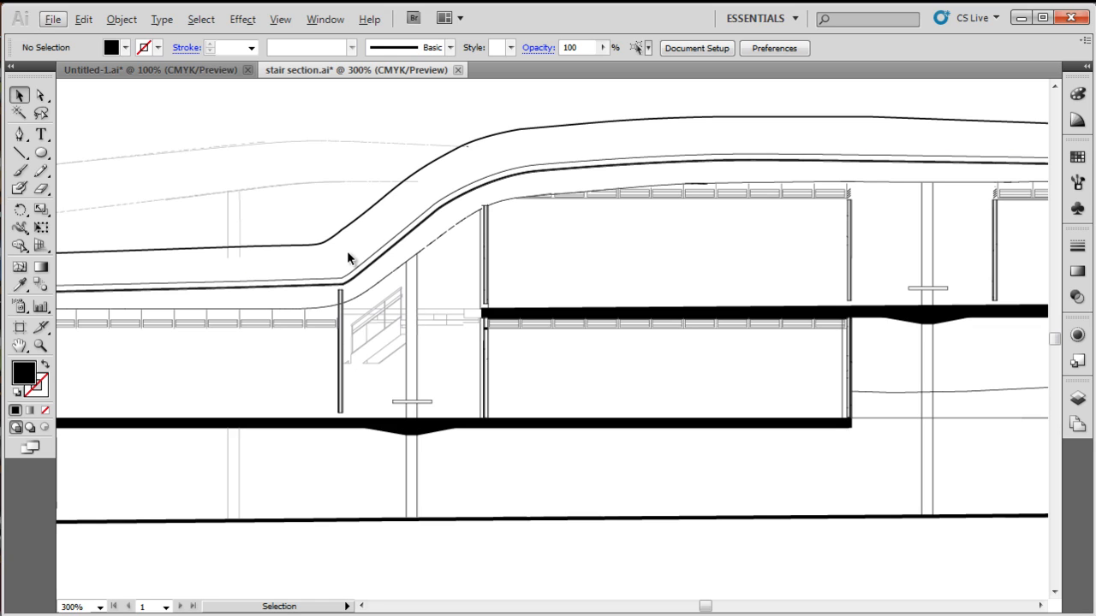
mouse_move(343, 243)
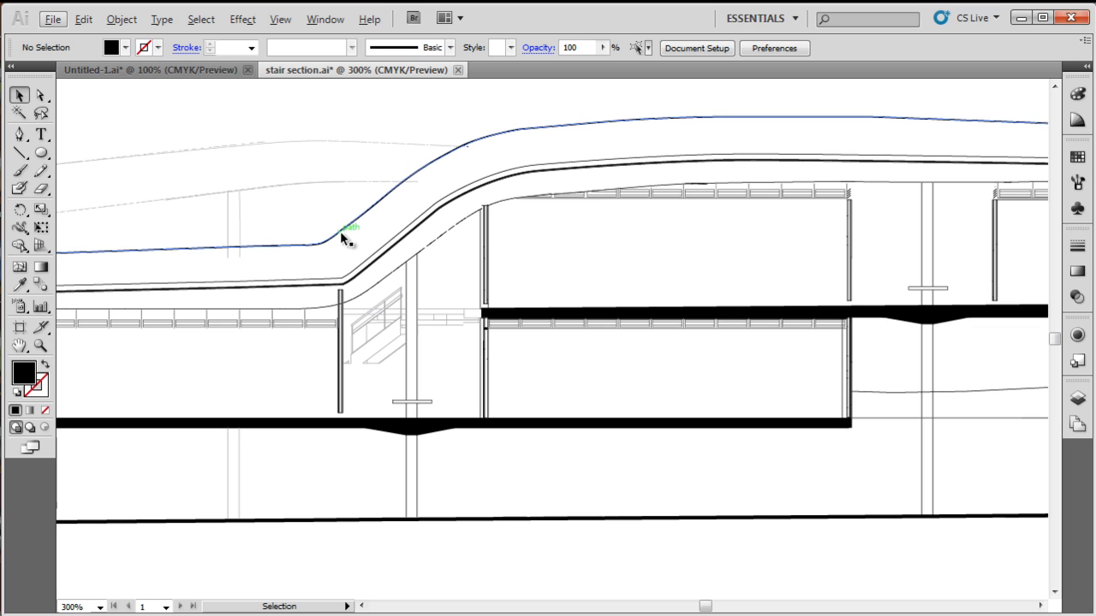
click(346, 240)
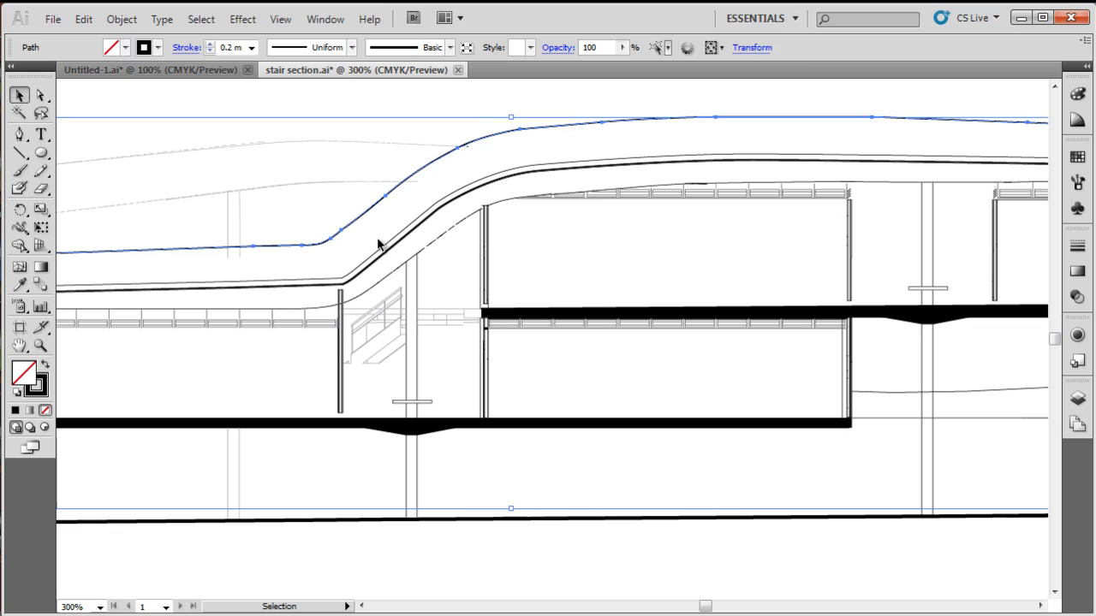
mouse_move(585, 144)
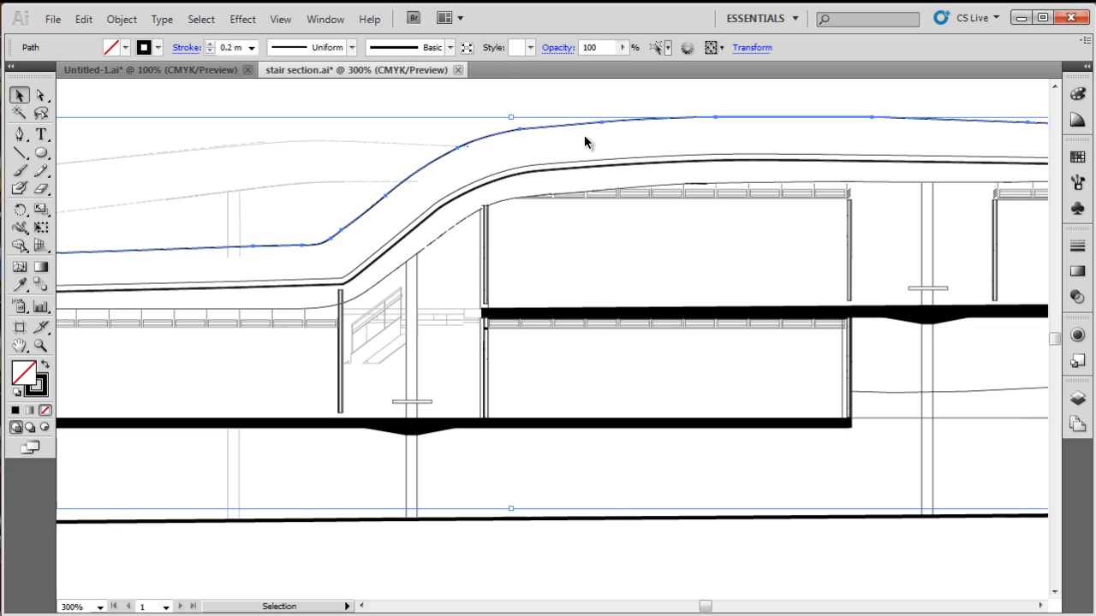
mouse_move(866, 130)
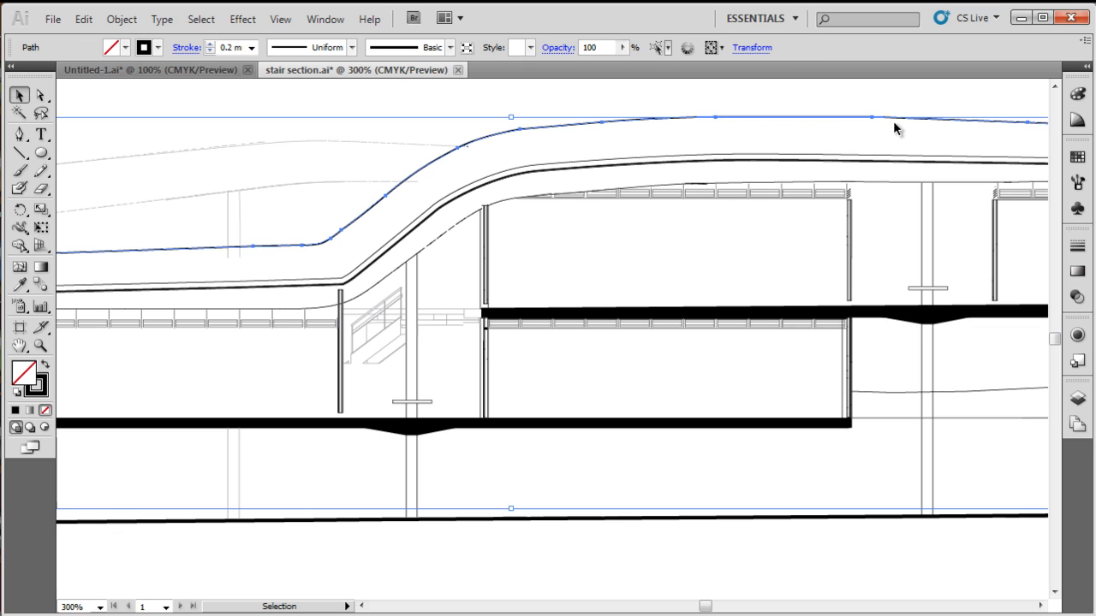
mouse_move(446, 168)
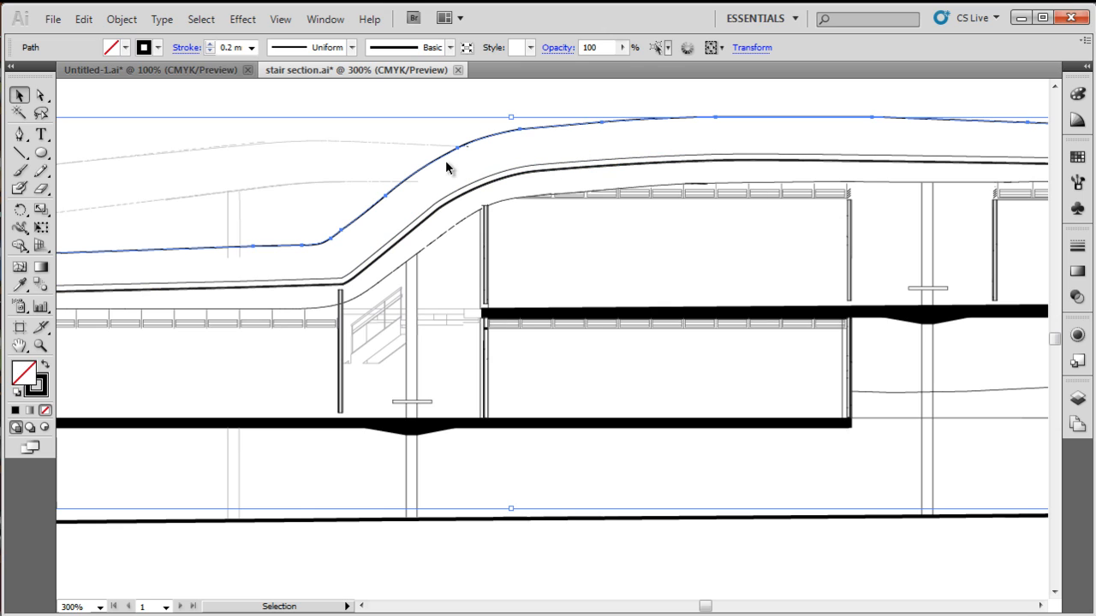
mouse_move(41, 53)
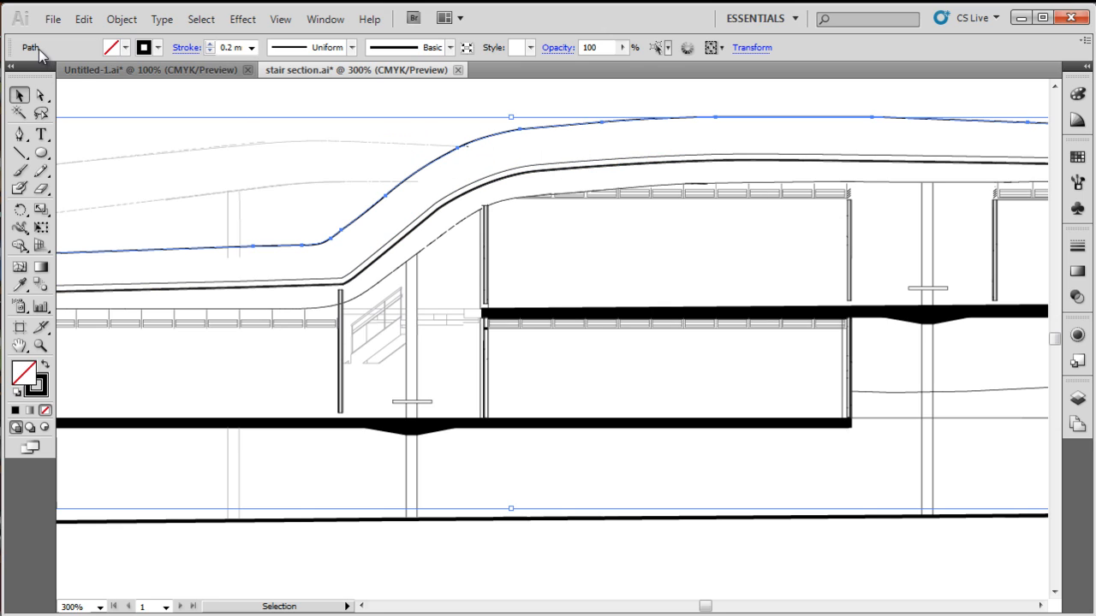
mouse_move(48, 55)
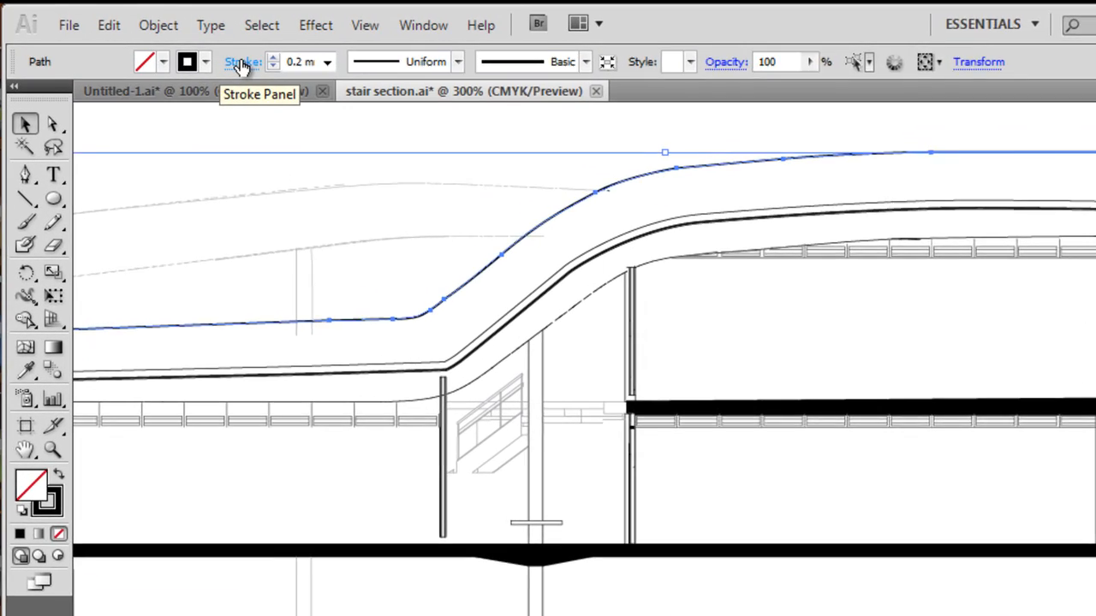
click(240, 61)
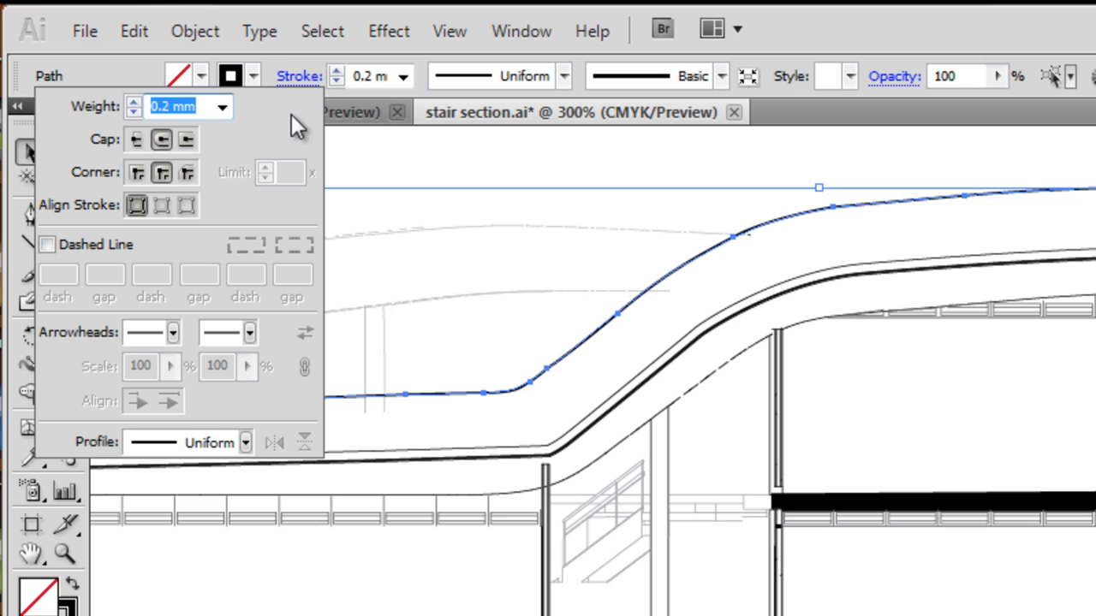
mouse_move(233, 428)
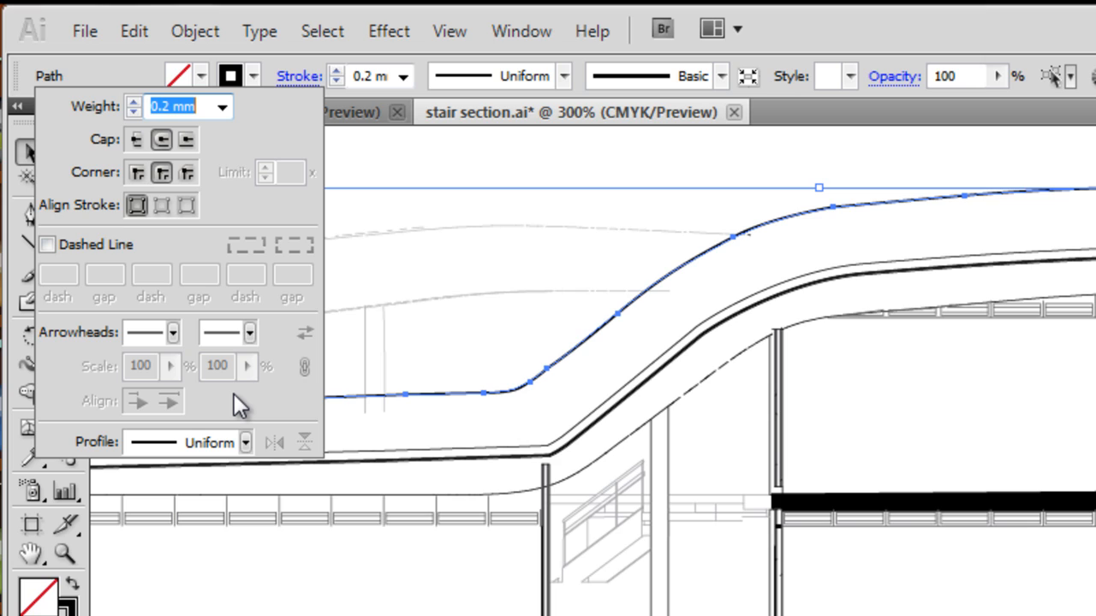
mouse_move(221, 154)
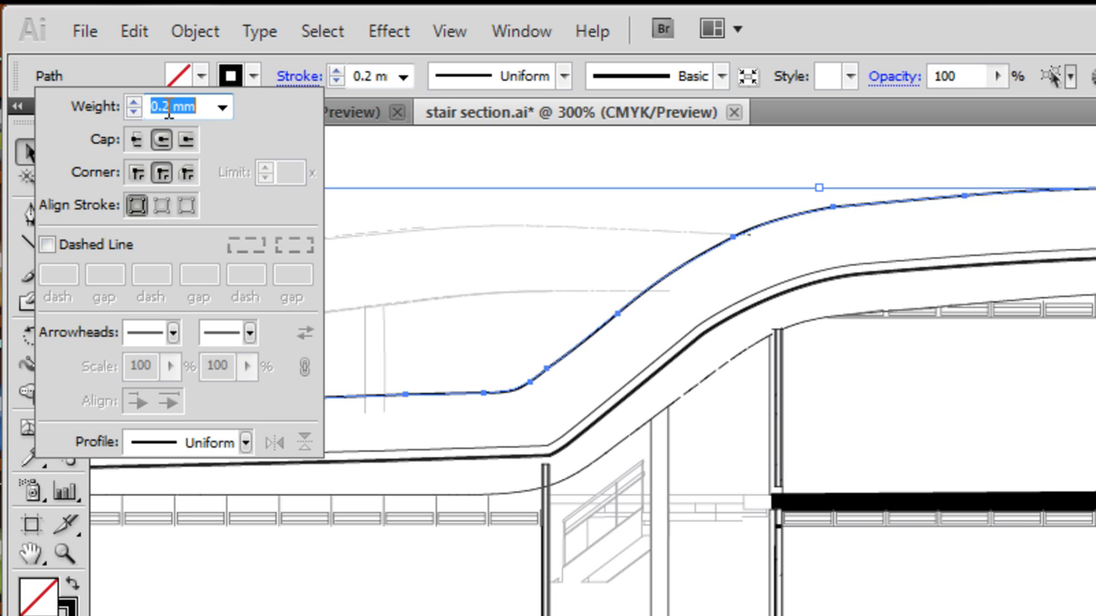
mouse_move(137, 141)
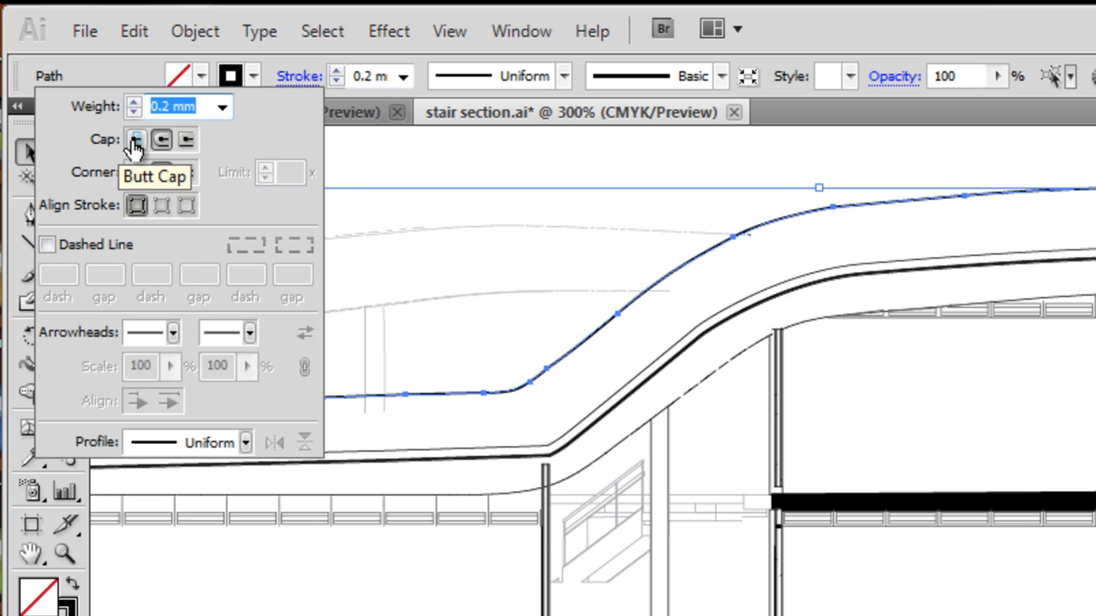
mouse_move(163, 140)
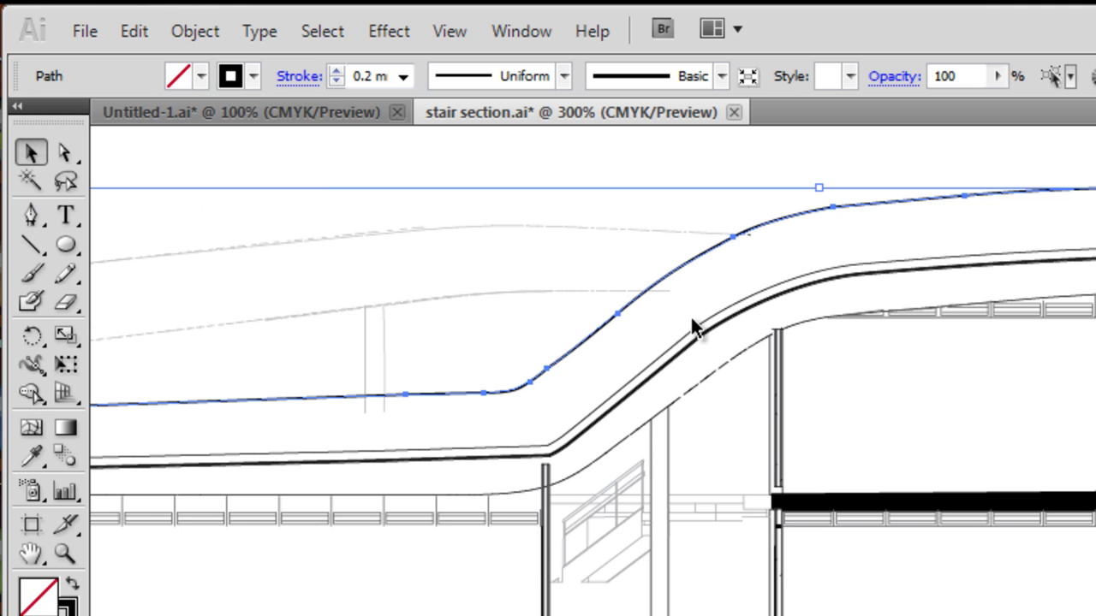
Try a 1 mm stroke on the roof curve, then settle on 0.25 mm.
click(394, 77)
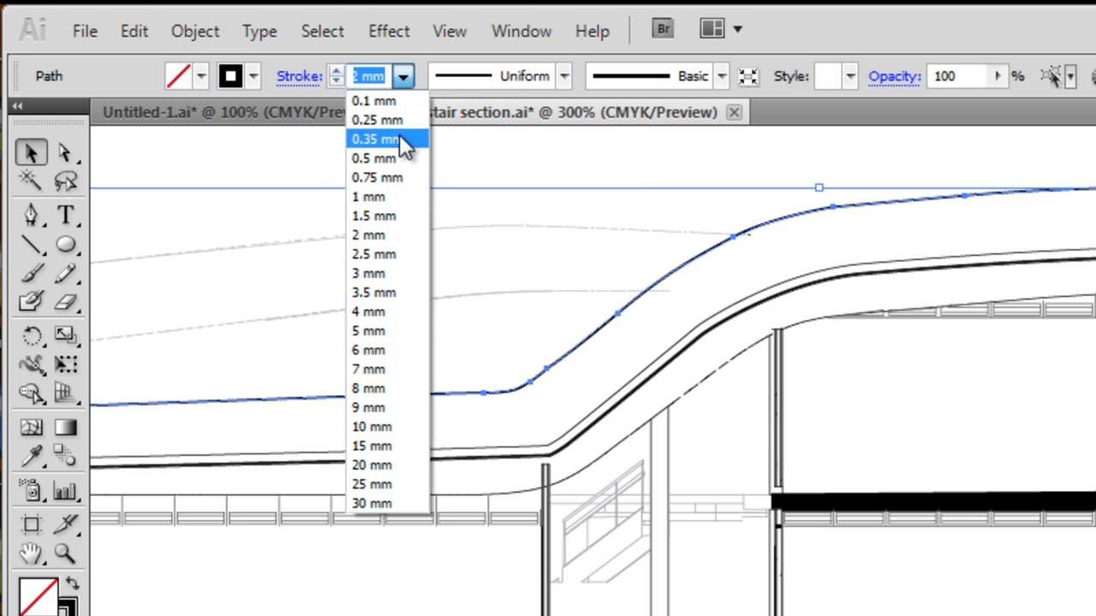
click(369, 197)
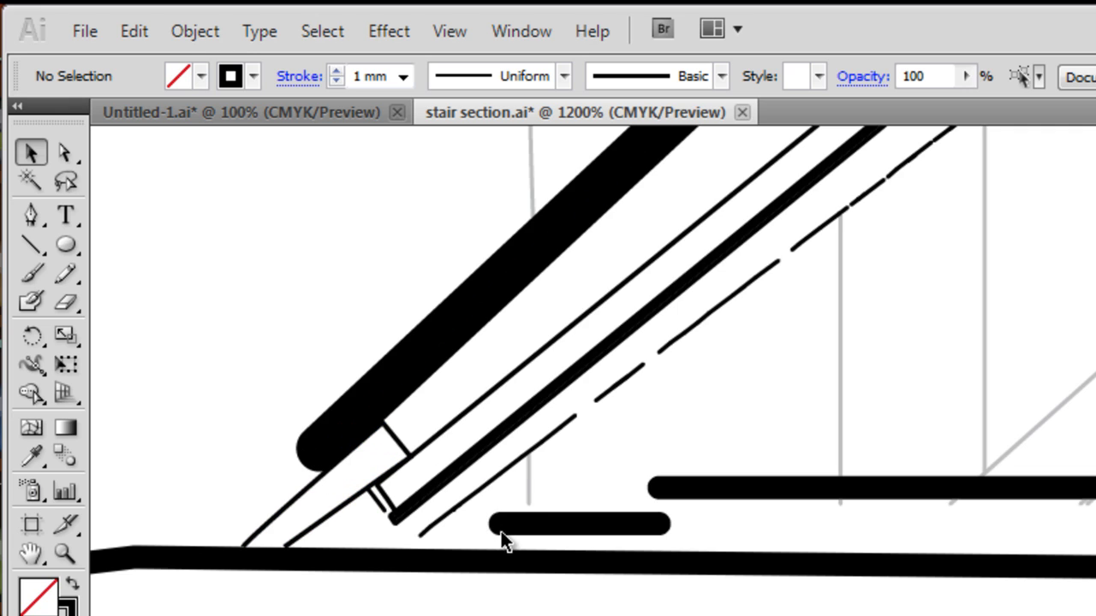
mouse_move(314, 431)
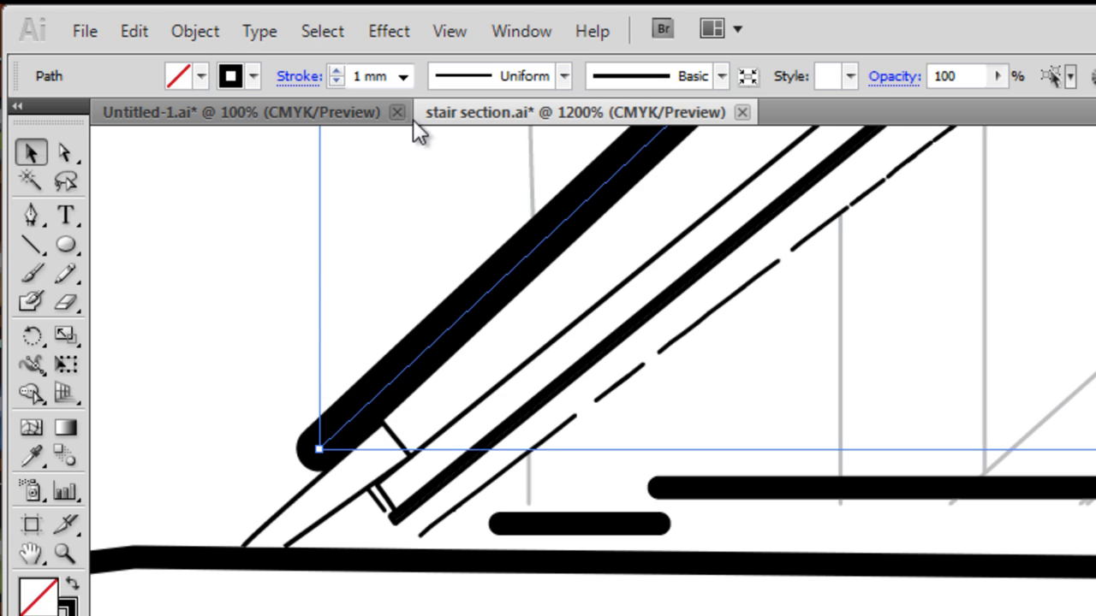
click(404, 75)
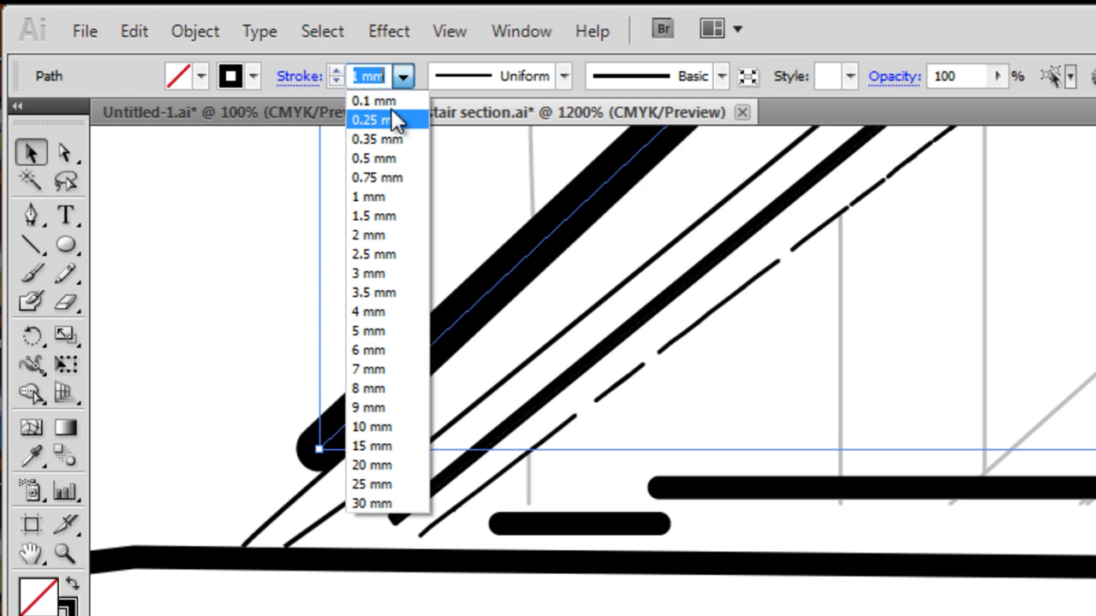
click(380, 120)
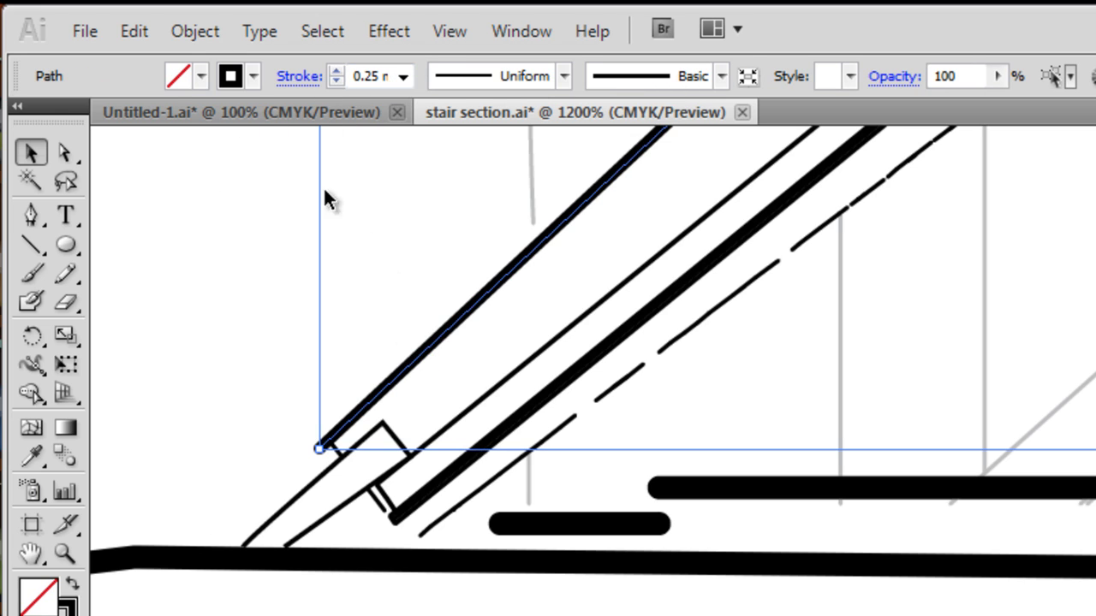
Make the roof curve a dashed line with a 4.2 dash length.
click(298, 75)
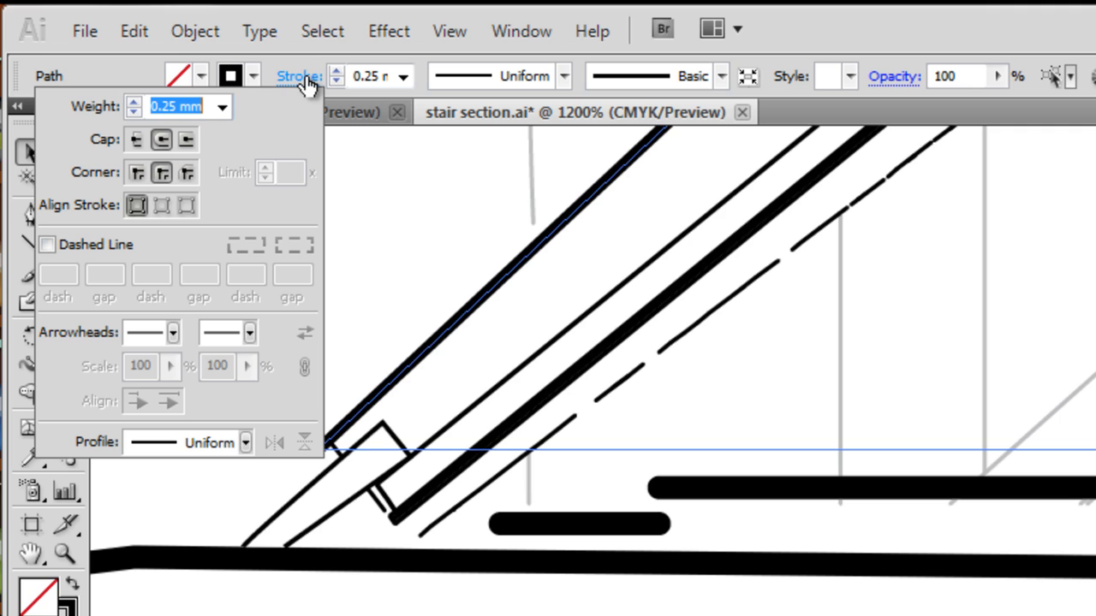
mouse_move(219, 202)
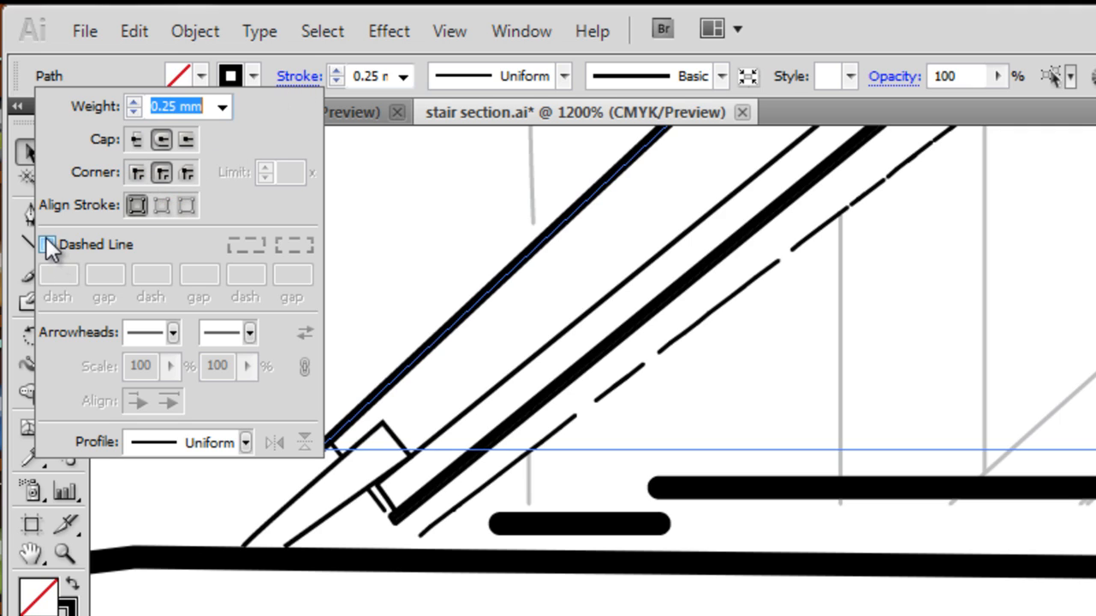
click(48, 245)
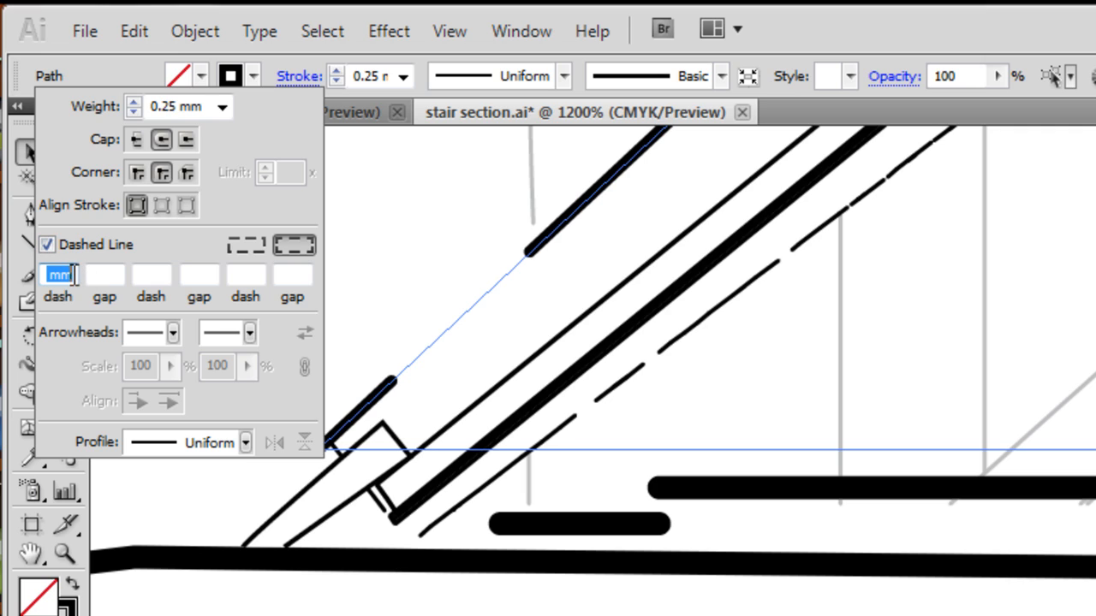
text(4.2)
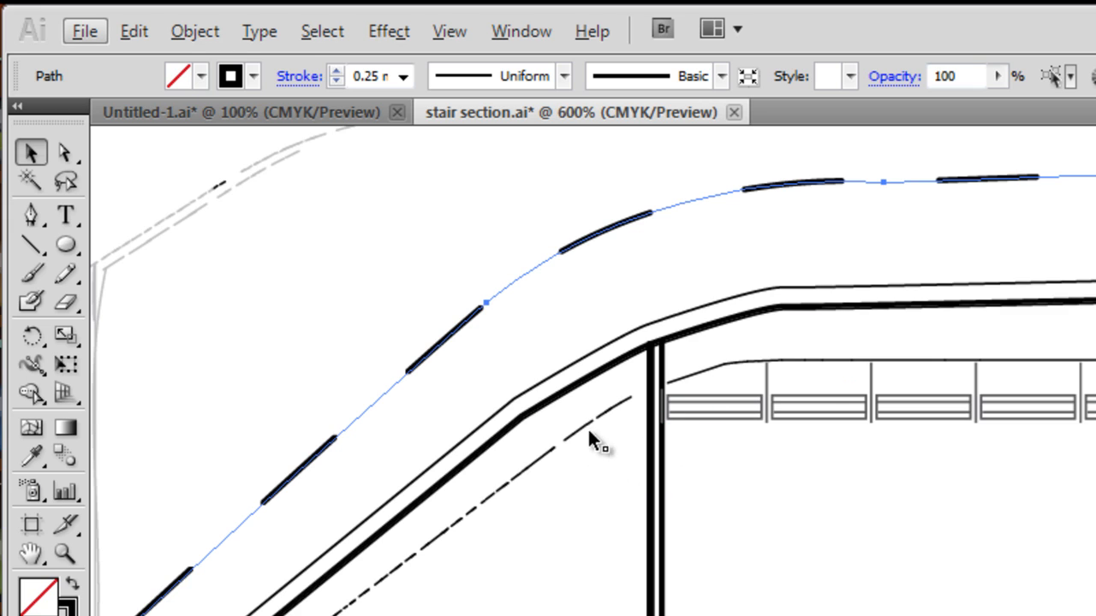
Keep the 0.25 mm weight and choose exact dash and gap lengths for the dash-dot pattern.
click(405, 75)
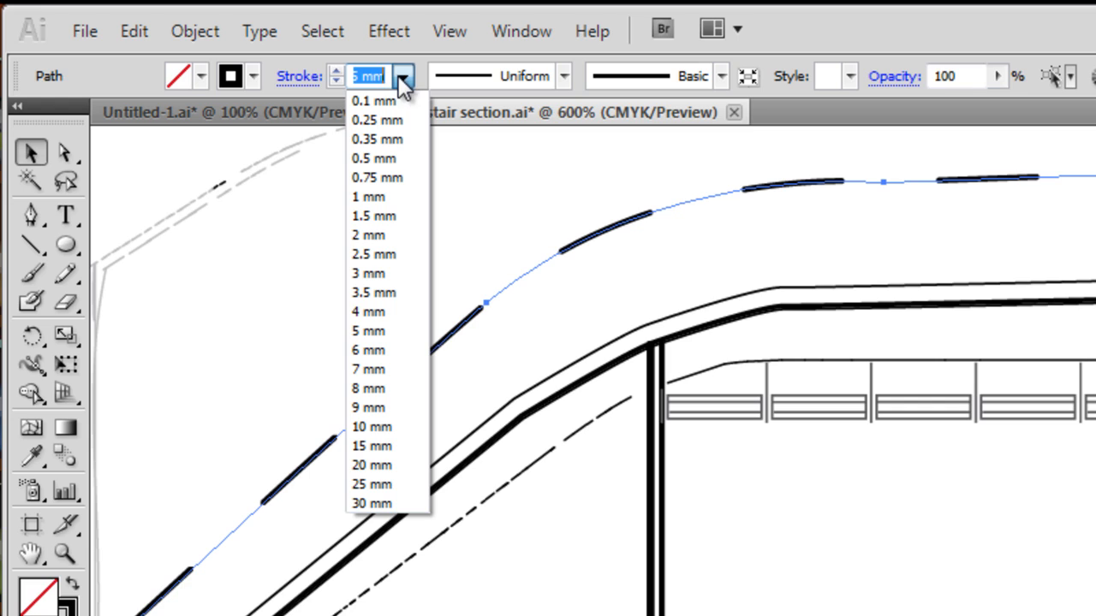
mouse_move(404, 84)
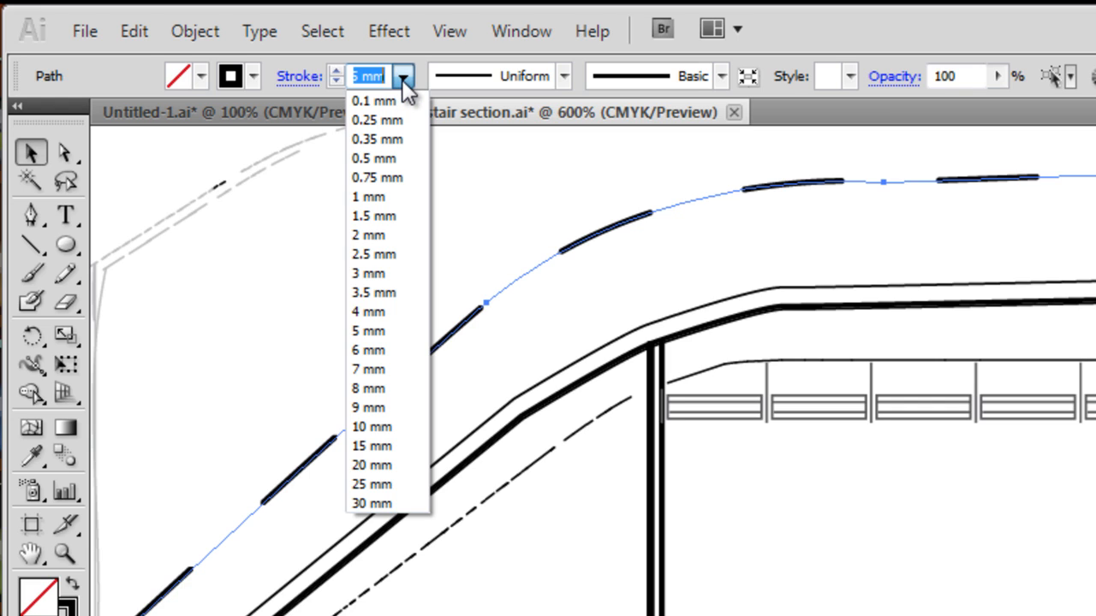
mouse_move(400, 195)
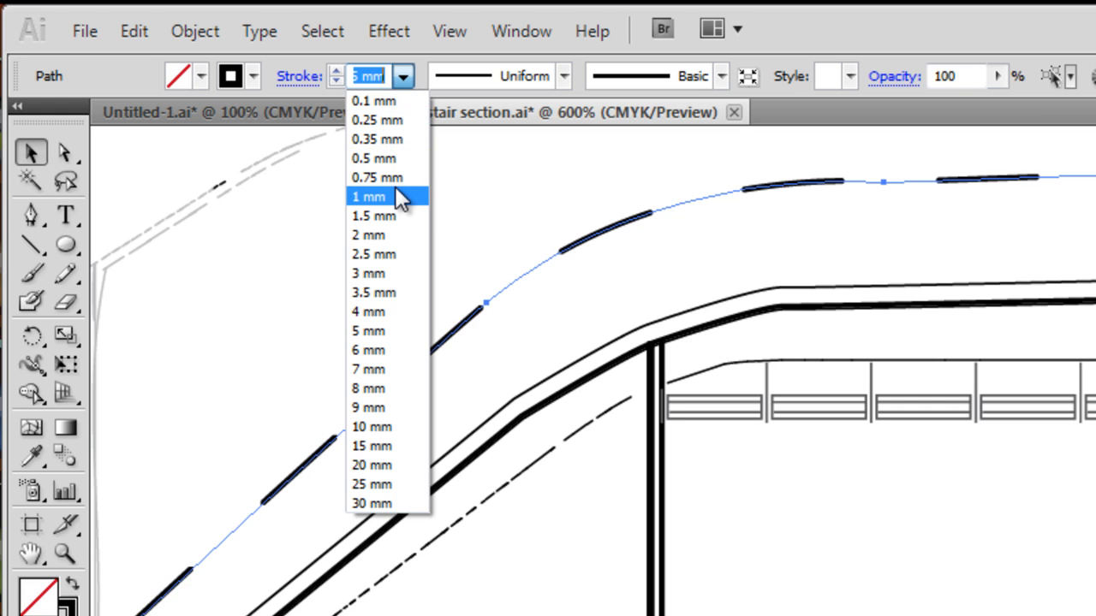
mouse_move(301, 84)
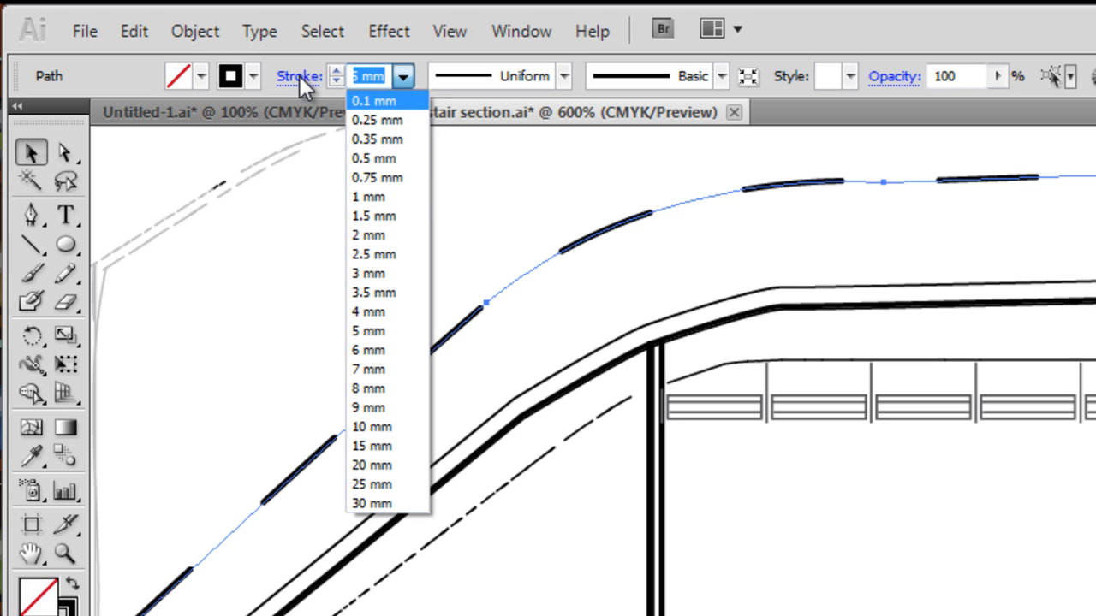
click(374, 120)
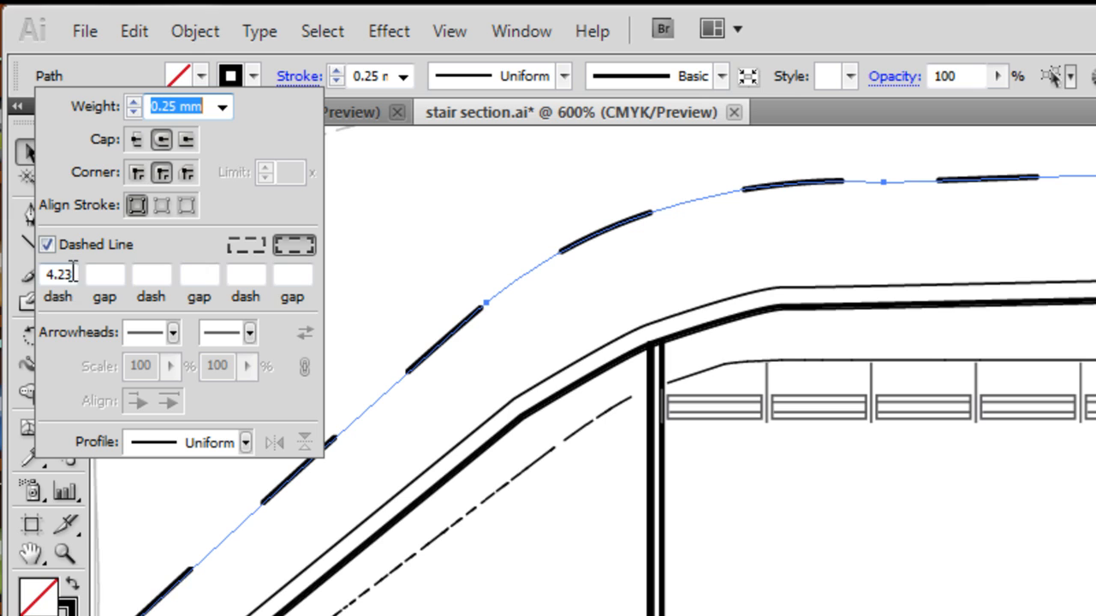
click(243, 244)
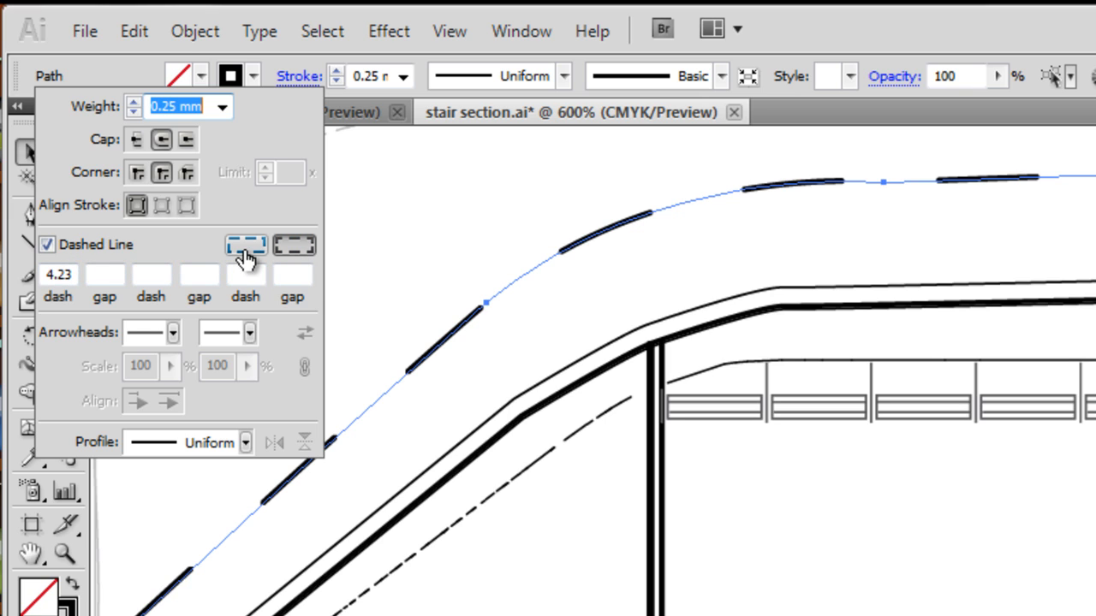
mouse_move(246, 250)
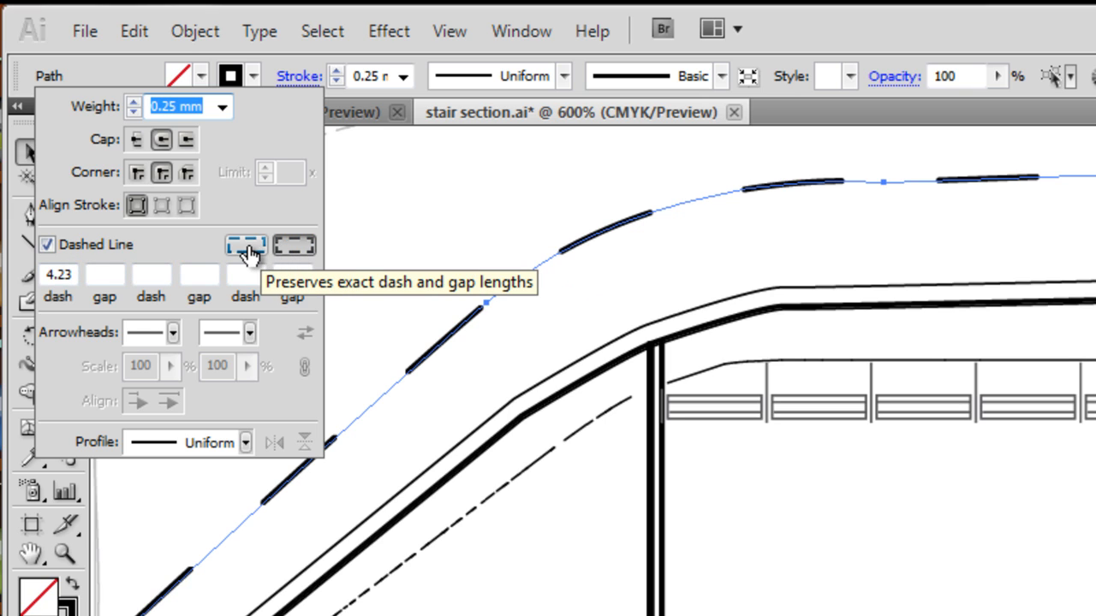
mouse_move(236, 260)
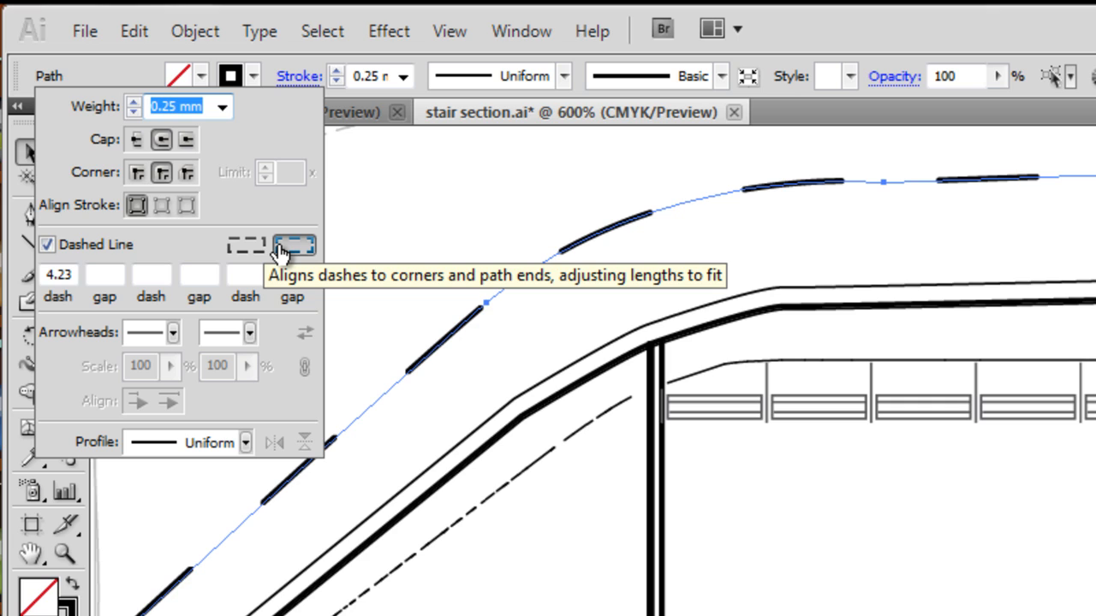
mouse_move(248, 250)
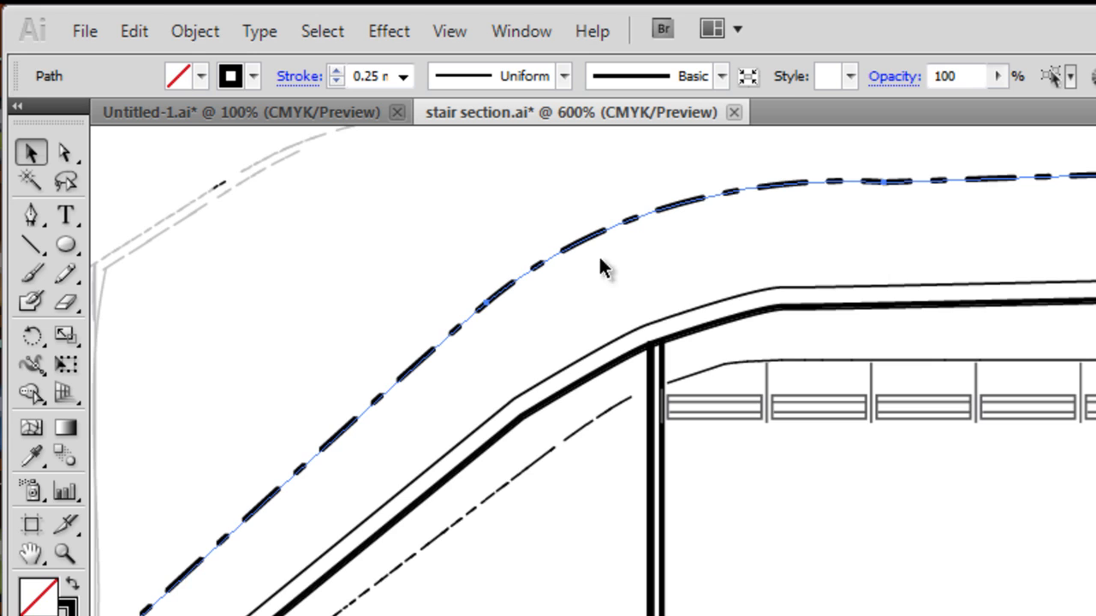
Preview the dash-dot line, then switch dashing off to restore a solid 0.25 mm stroke.
click(602, 256)
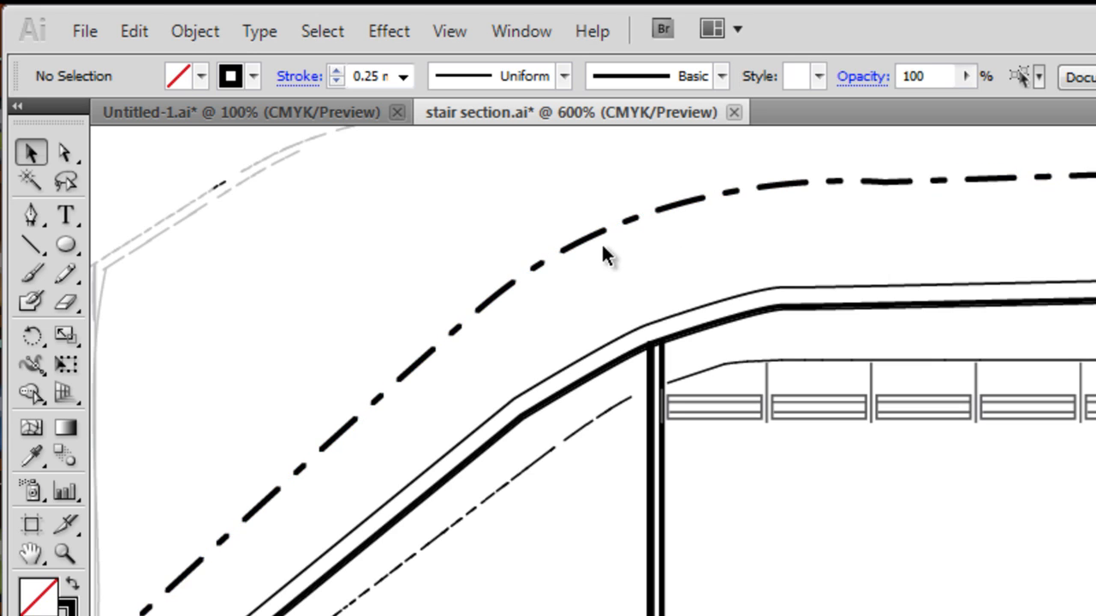
mouse_move(757, 221)
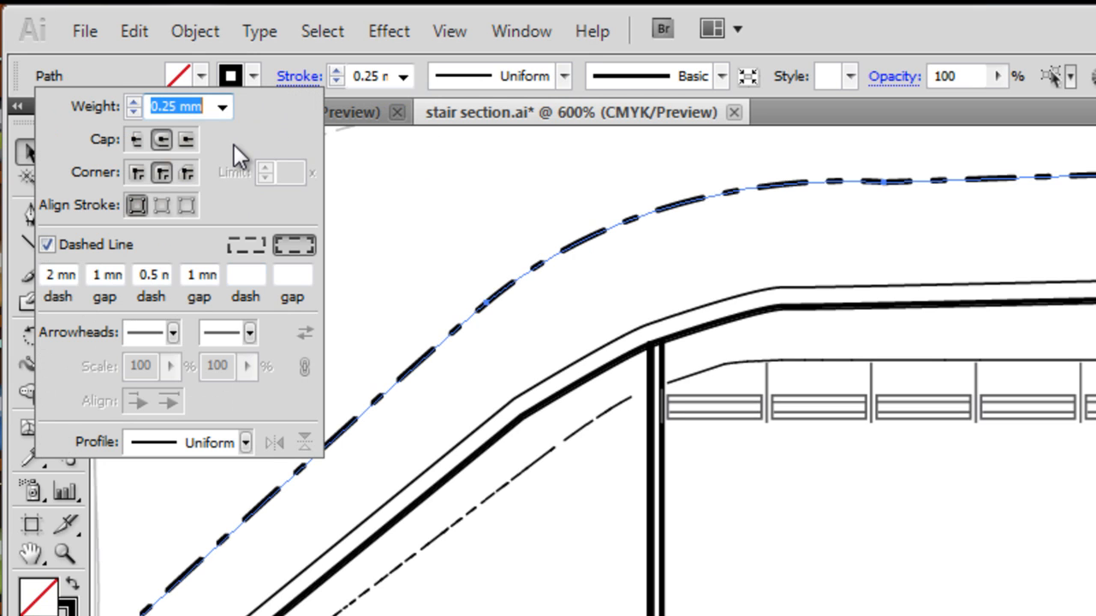
click(48, 244)
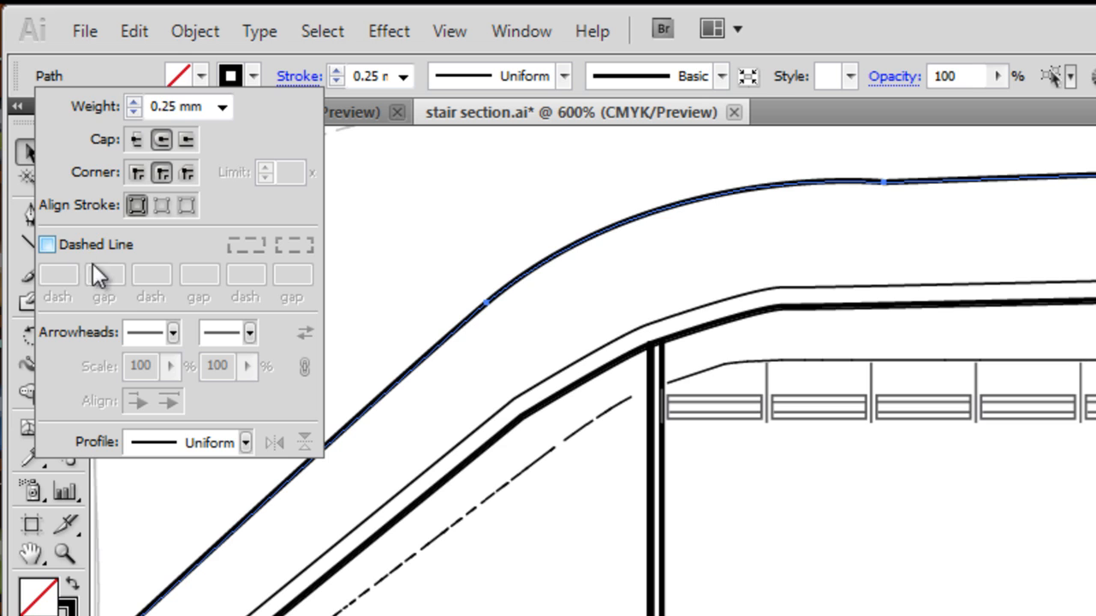
click(642, 277)
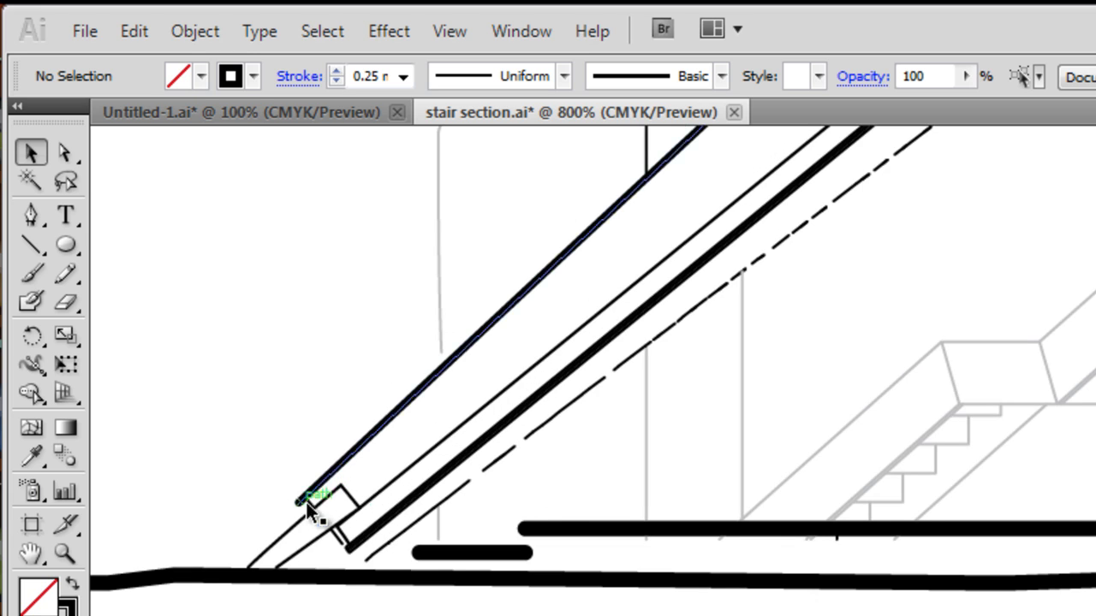
Select the diagonal line and give its lower end a large start arrowhead.
click(308, 503)
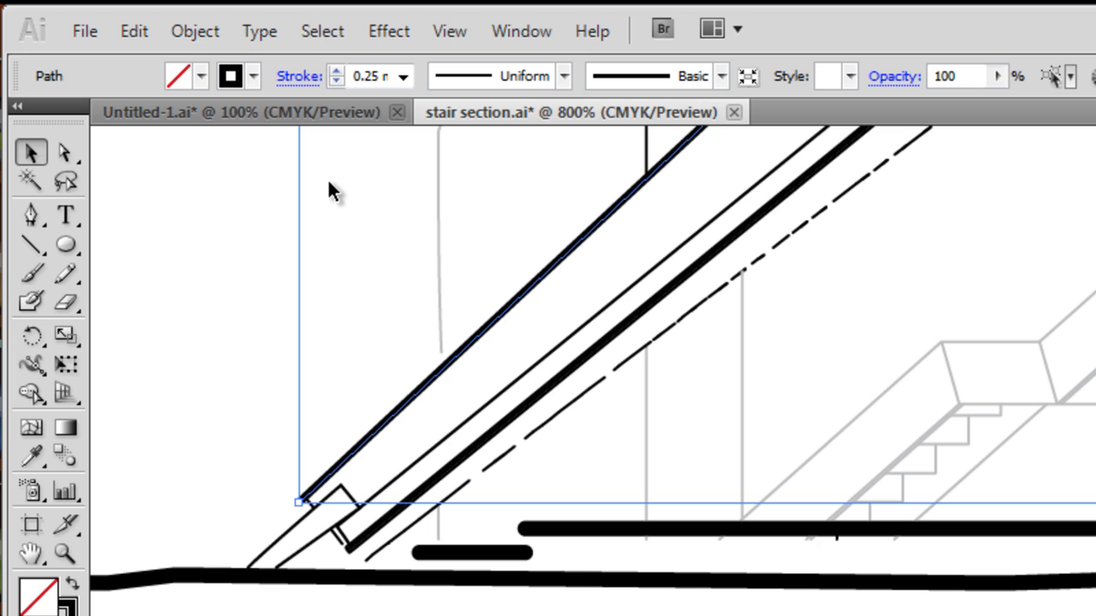
mouse_move(414, 77)
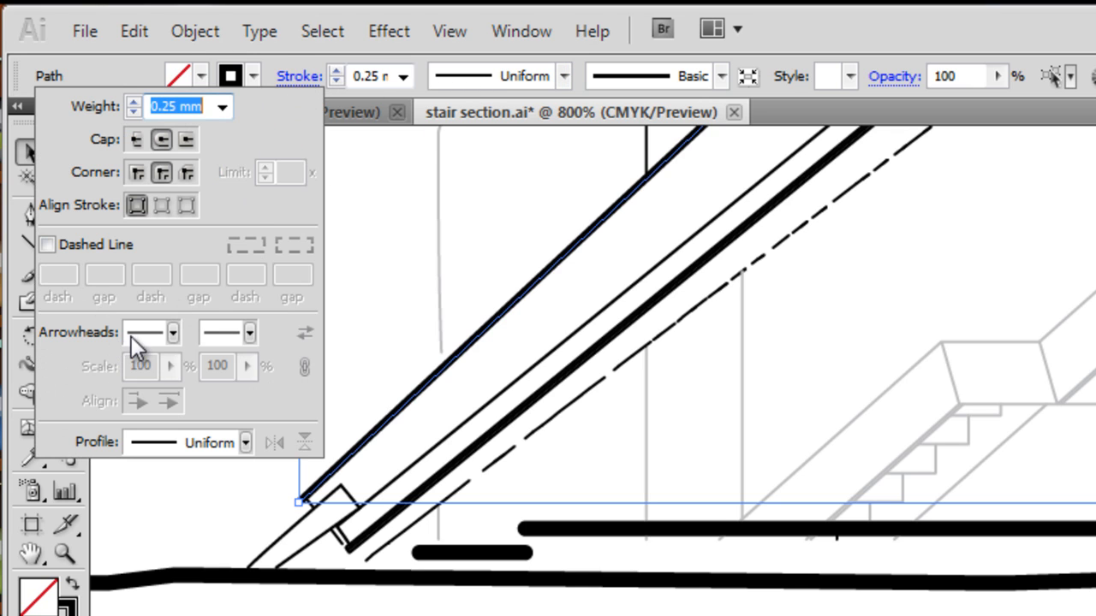
click(174, 332)
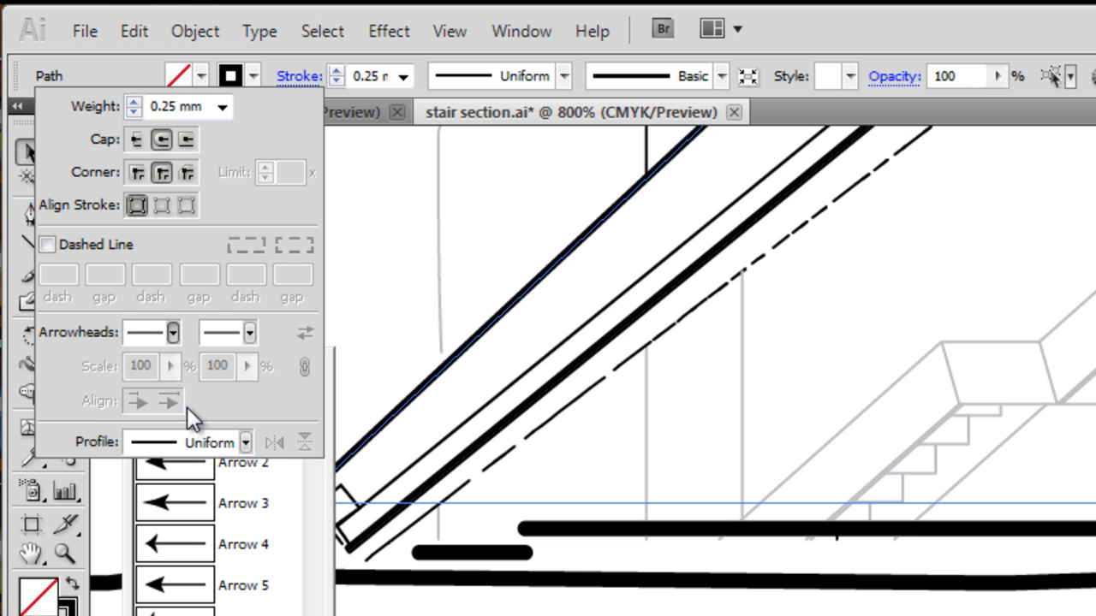
click(171, 332)
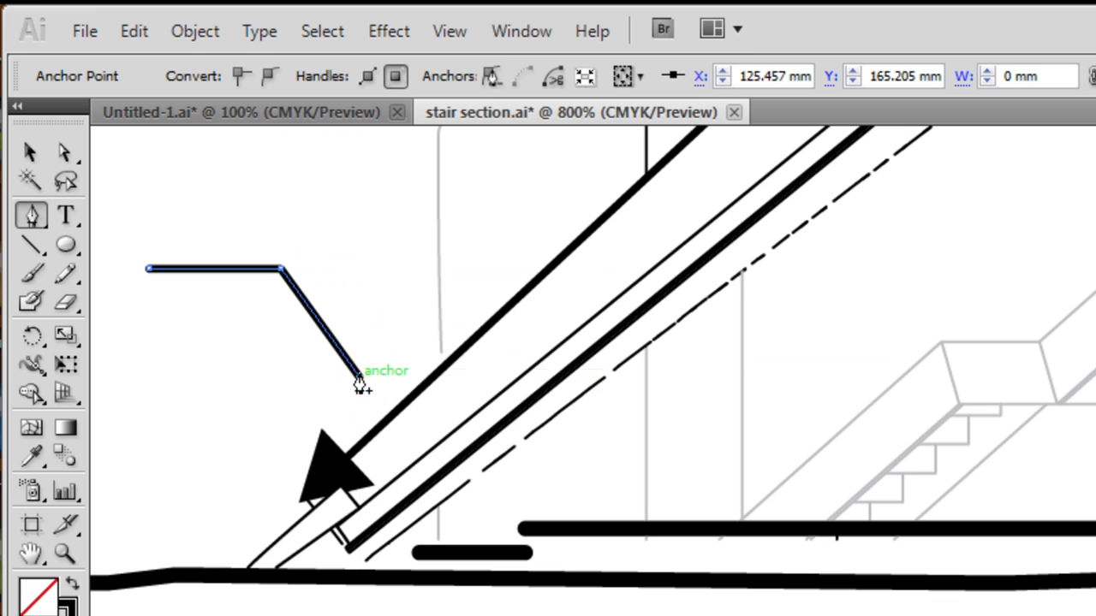
Finish the bent leader with an end arrowhead and set the diagonal line's arrowhead to None.
click(31, 152)
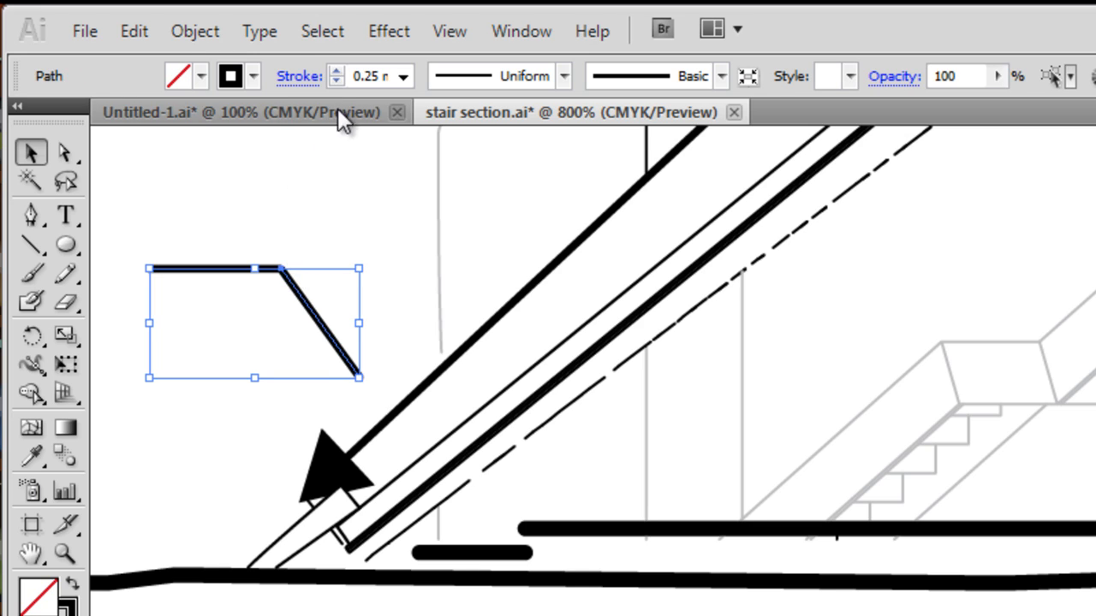
click(295, 76)
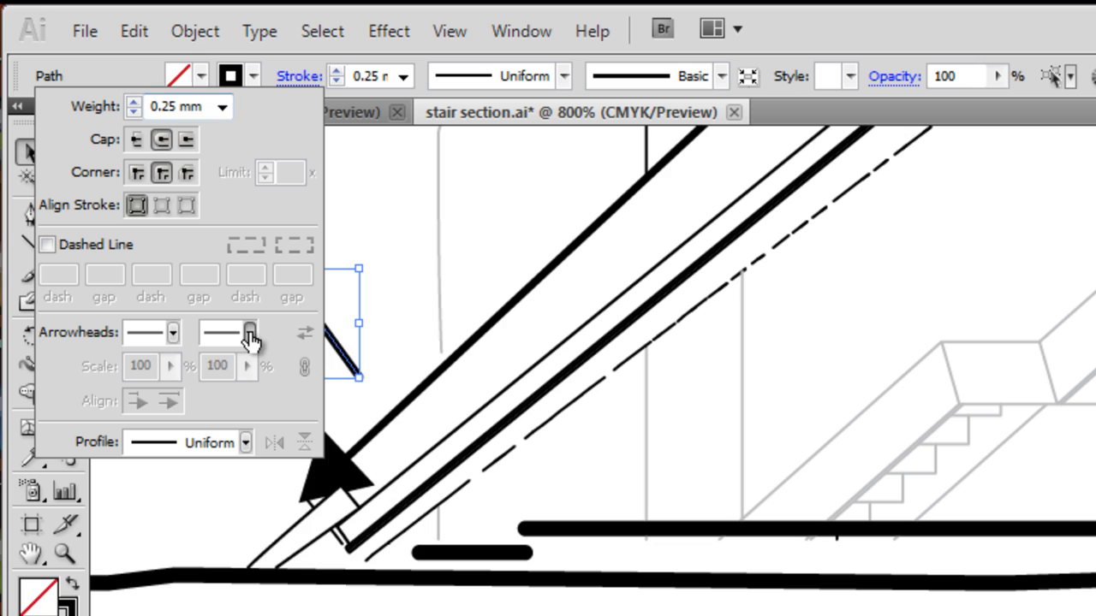
click(253, 332)
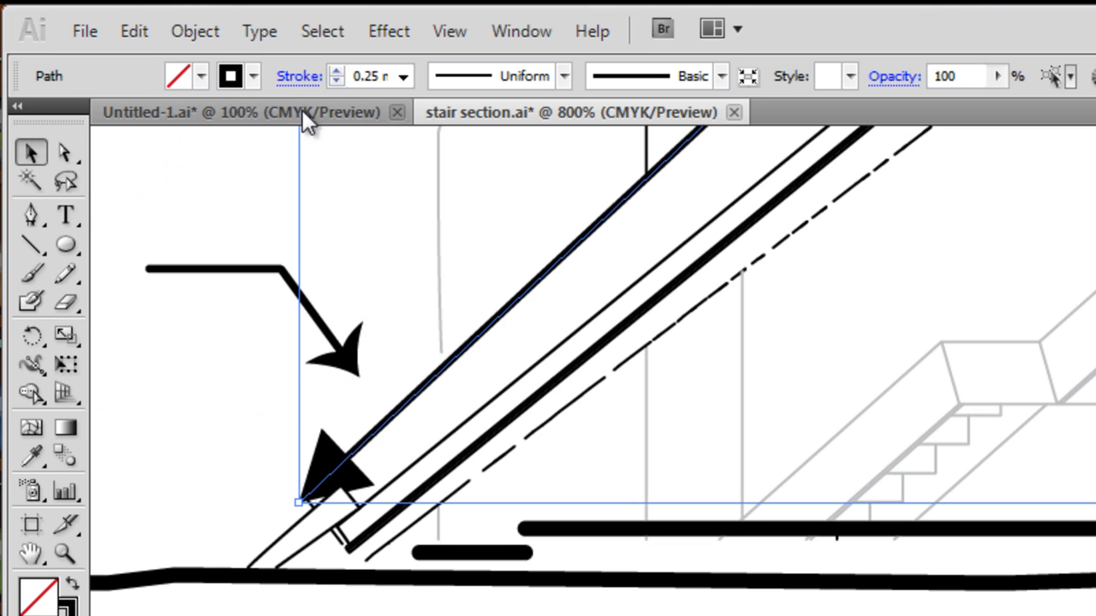
click(296, 75)
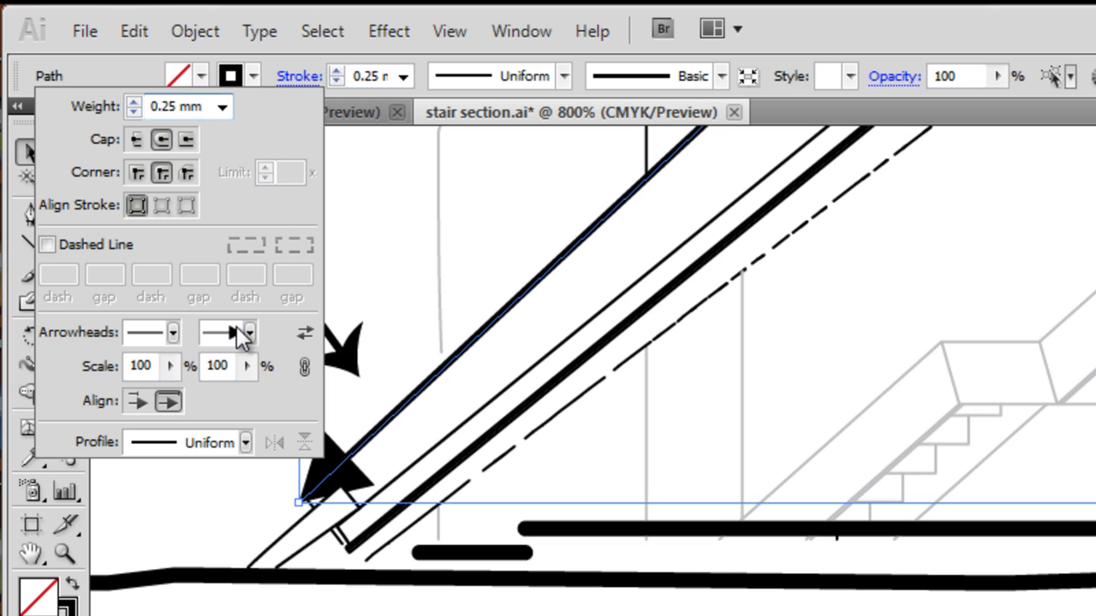
click(248, 332)
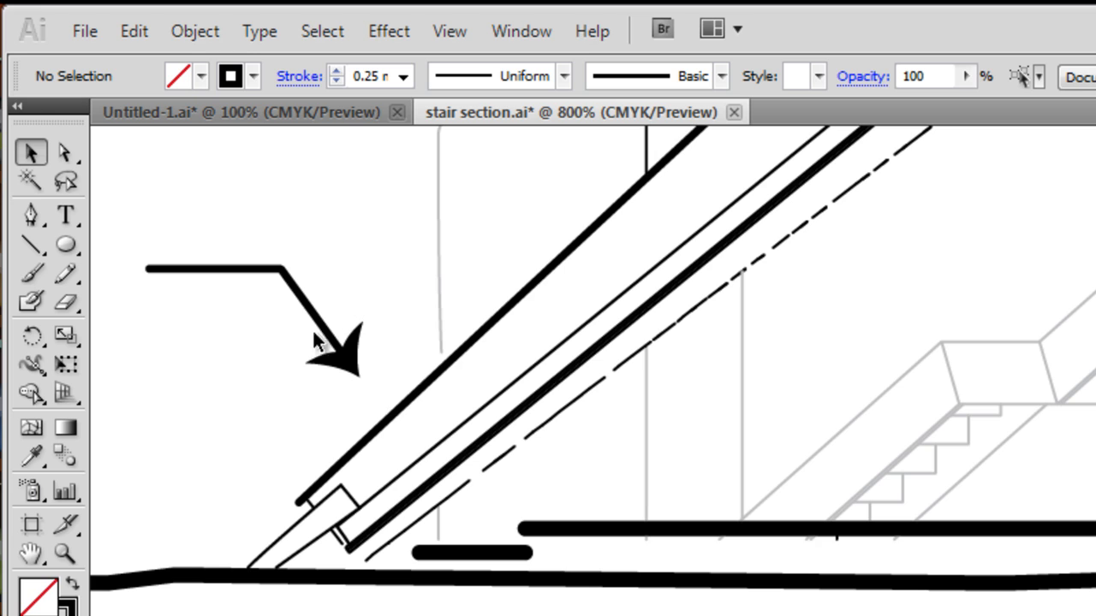
Give the bent leader a round dot end arrowhead scaled to 40 percent with linked scaling.
click(316, 342)
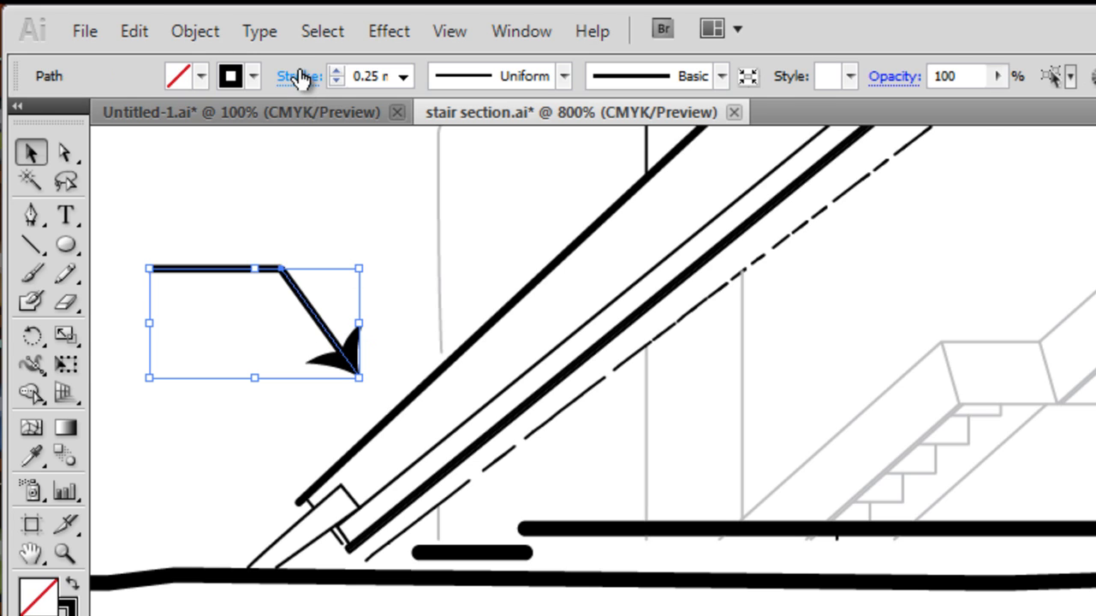
click(298, 76)
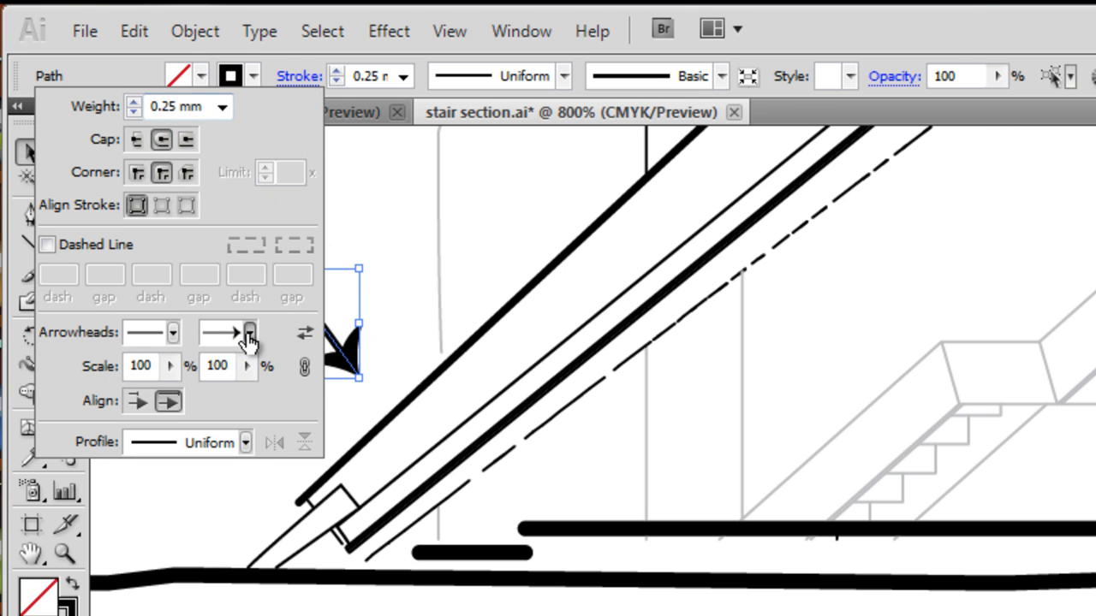
click(248, 332)
text(40)
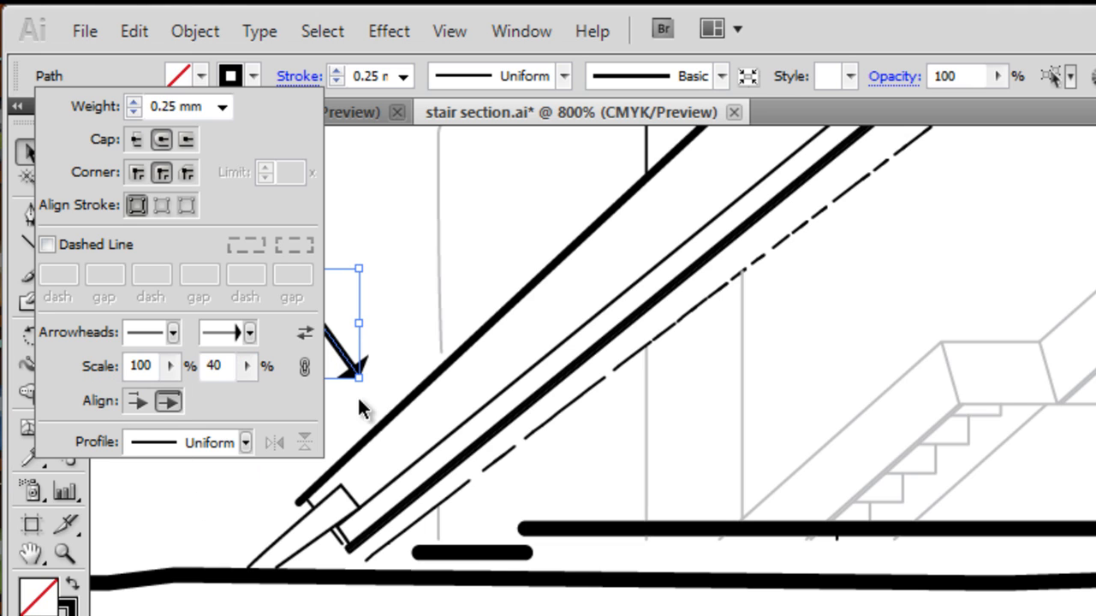
click(250, 332)
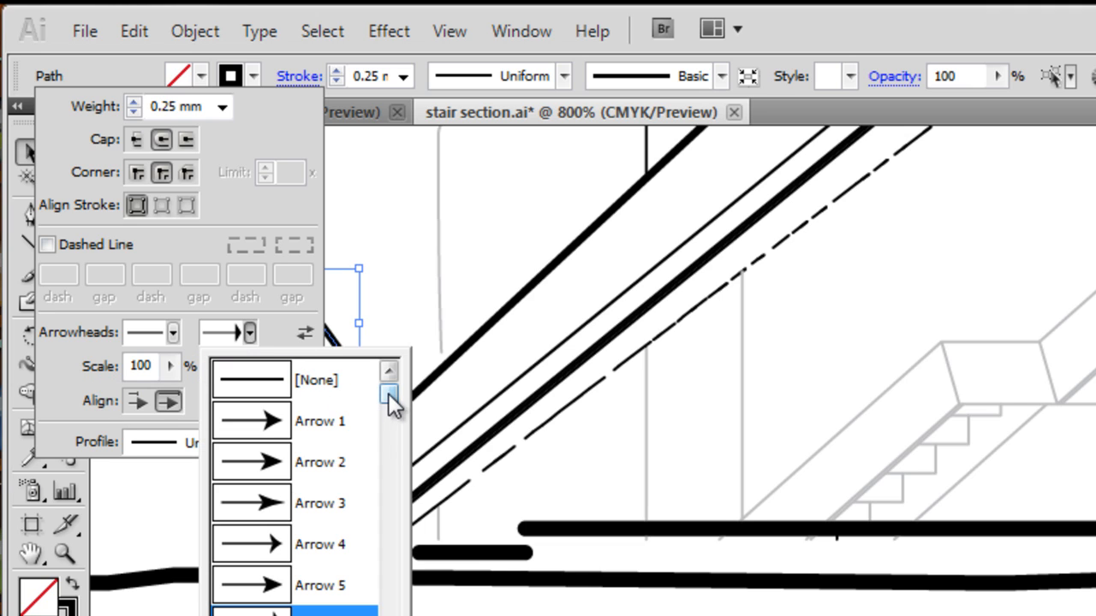
scroll(down, 3)
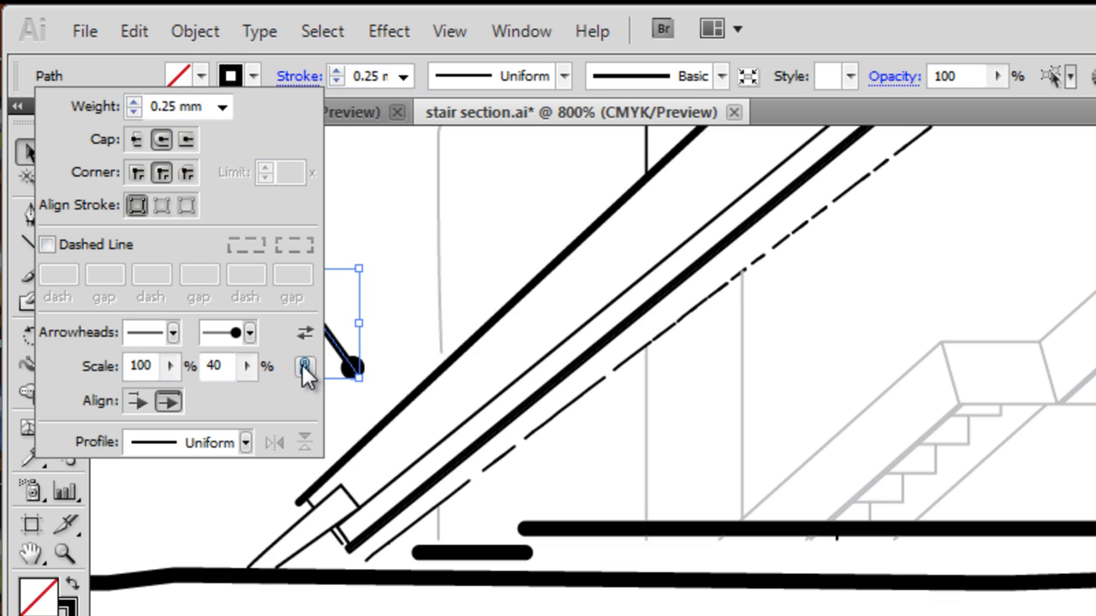
click(305, 361)
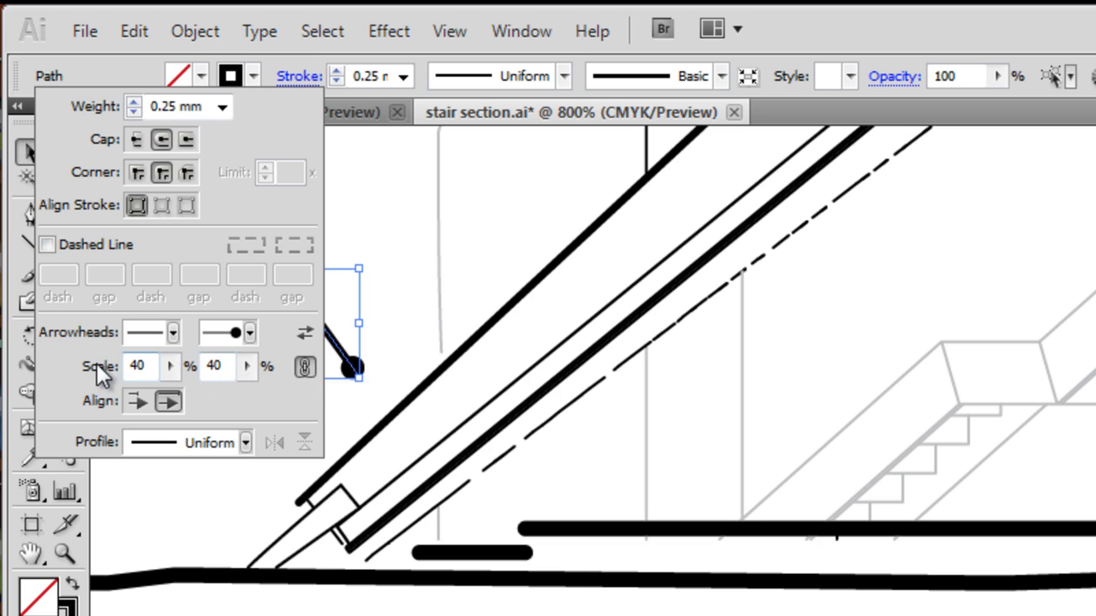
mouse_move(137, 401)
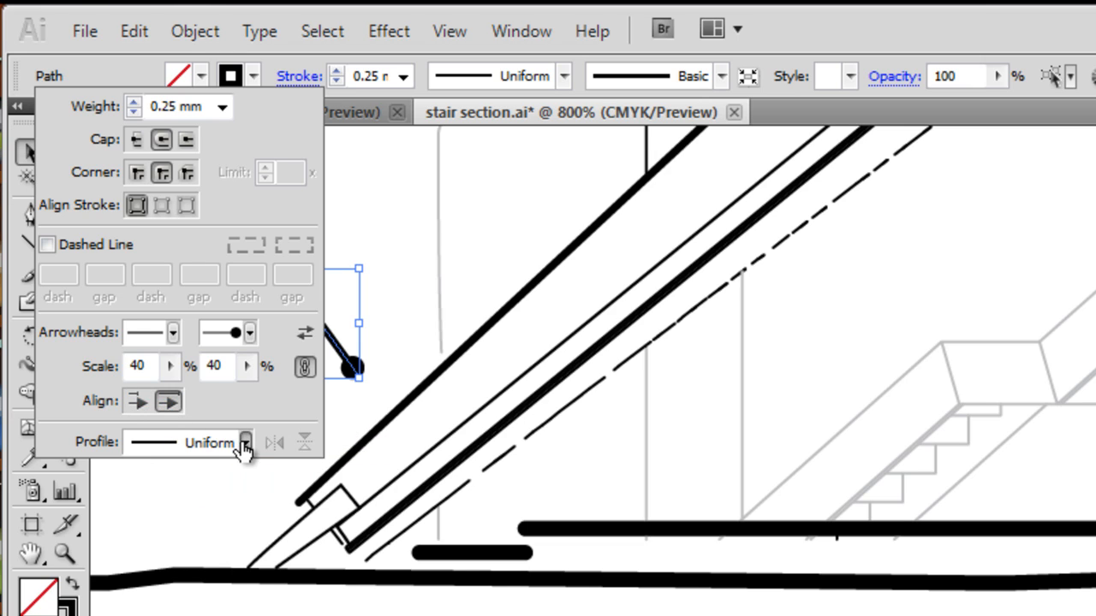
click(247, 442)
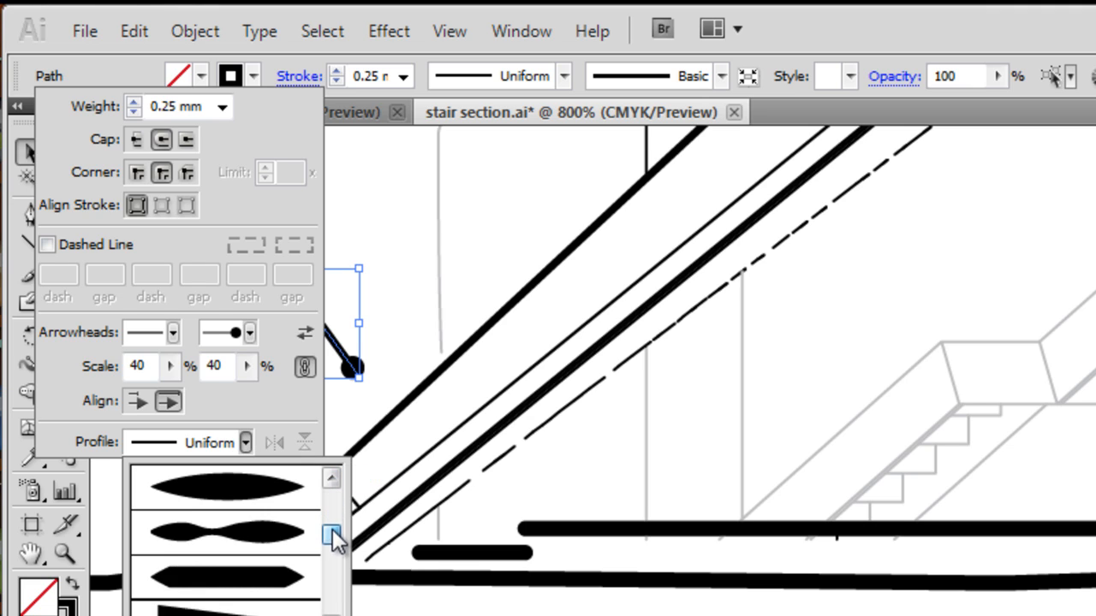
scroll(down, 3)
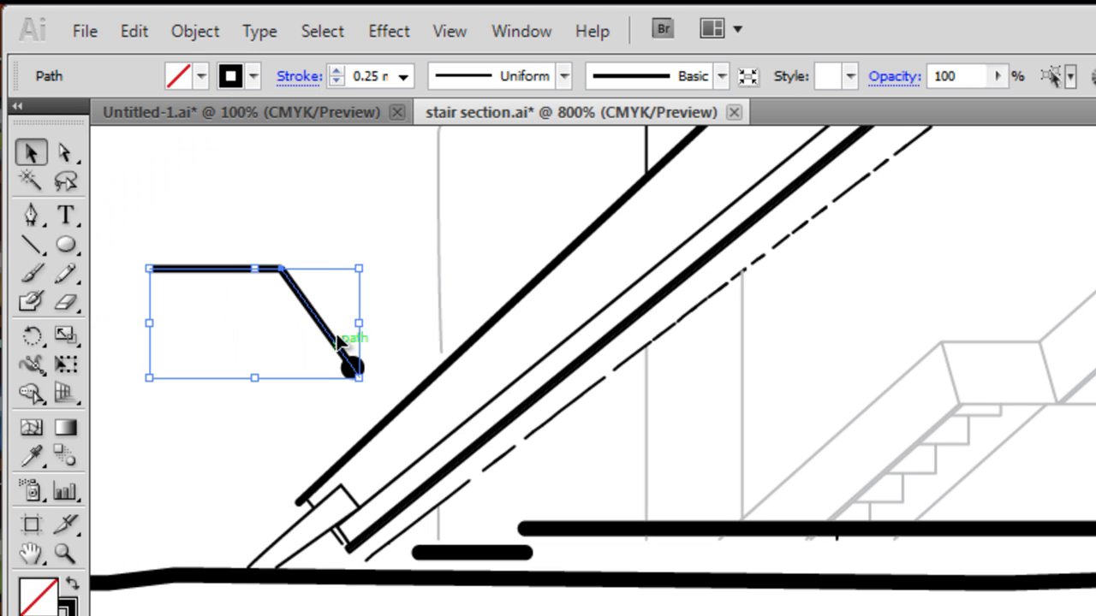
mouse_move(203, 274)
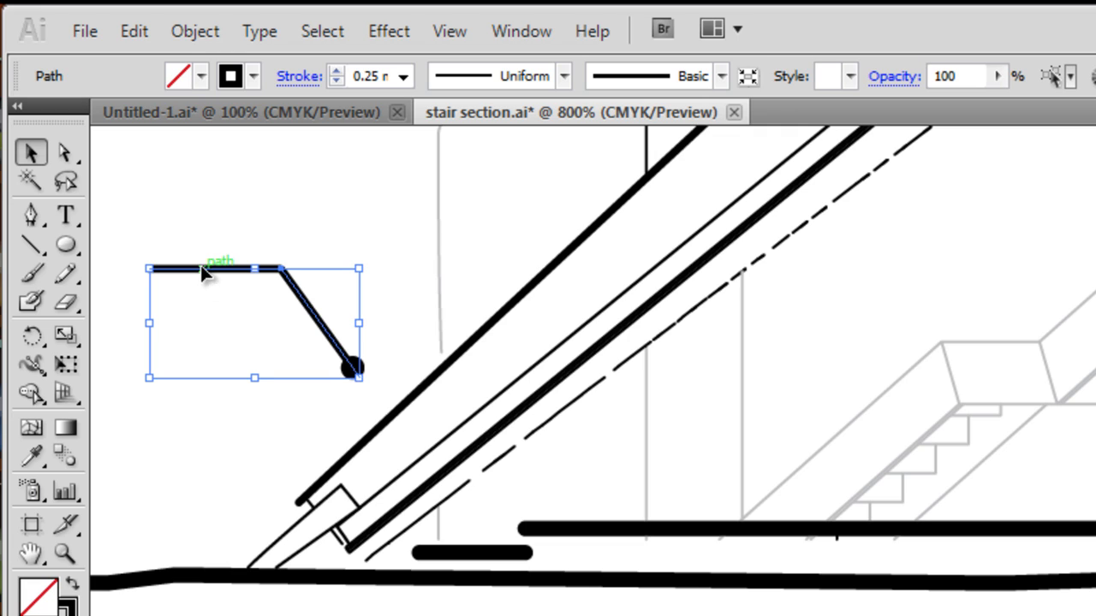
mouse_move(295, 317)
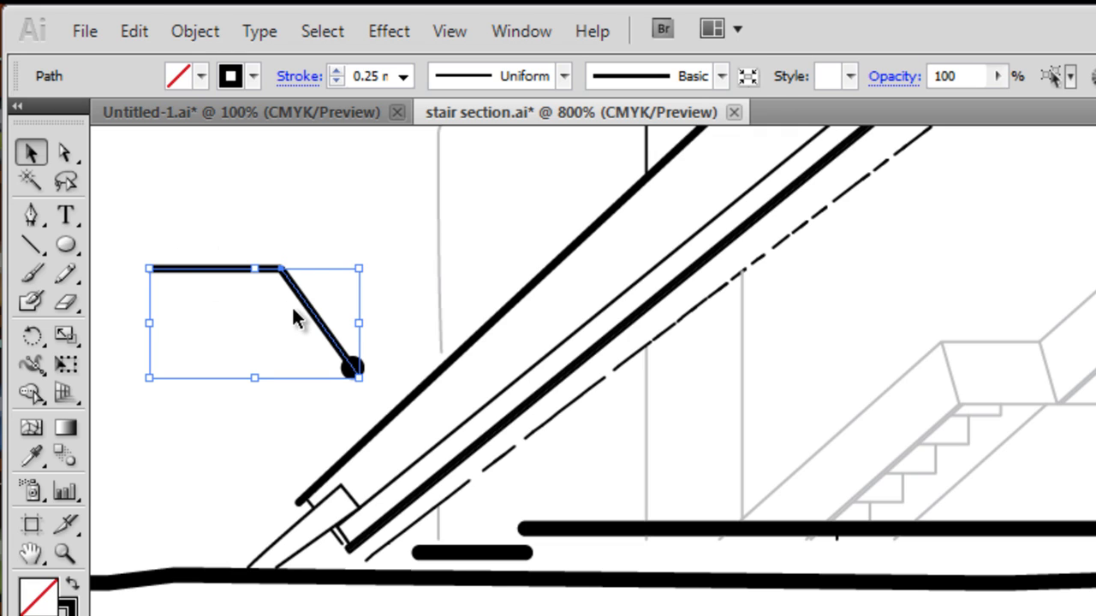
mouse_move(308, 308)
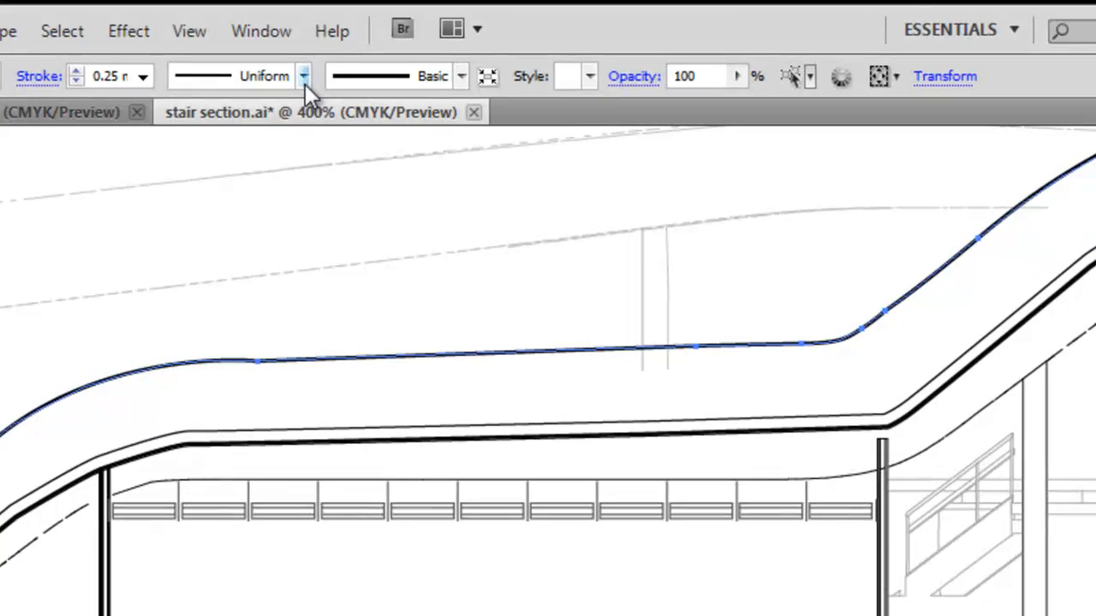
Apply a 15 pt Round brush definition to the roof path.
click(302, 76)
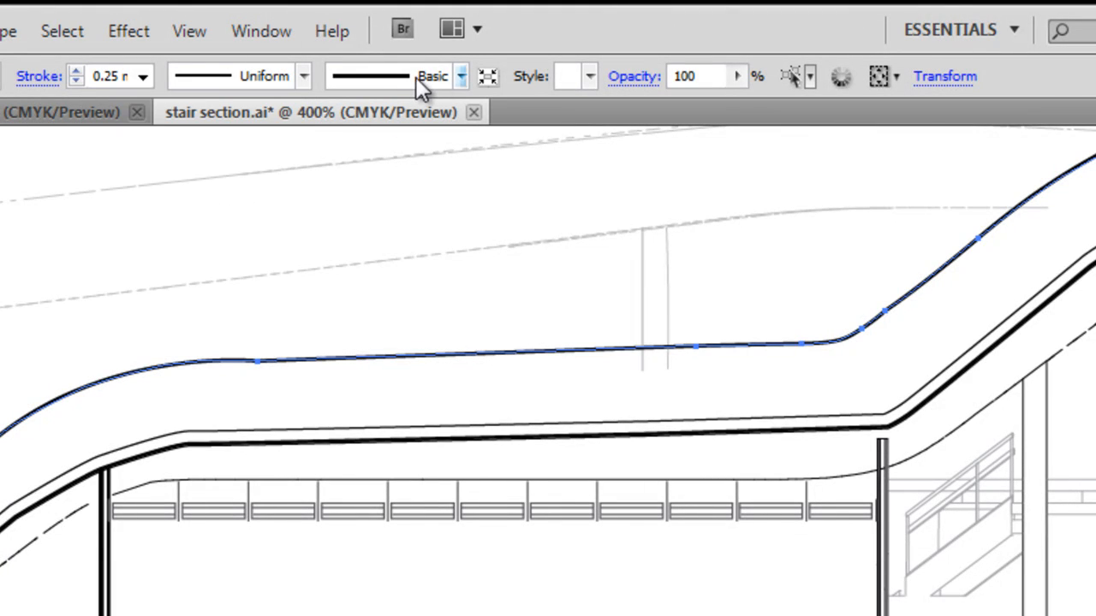
click(456, 75)
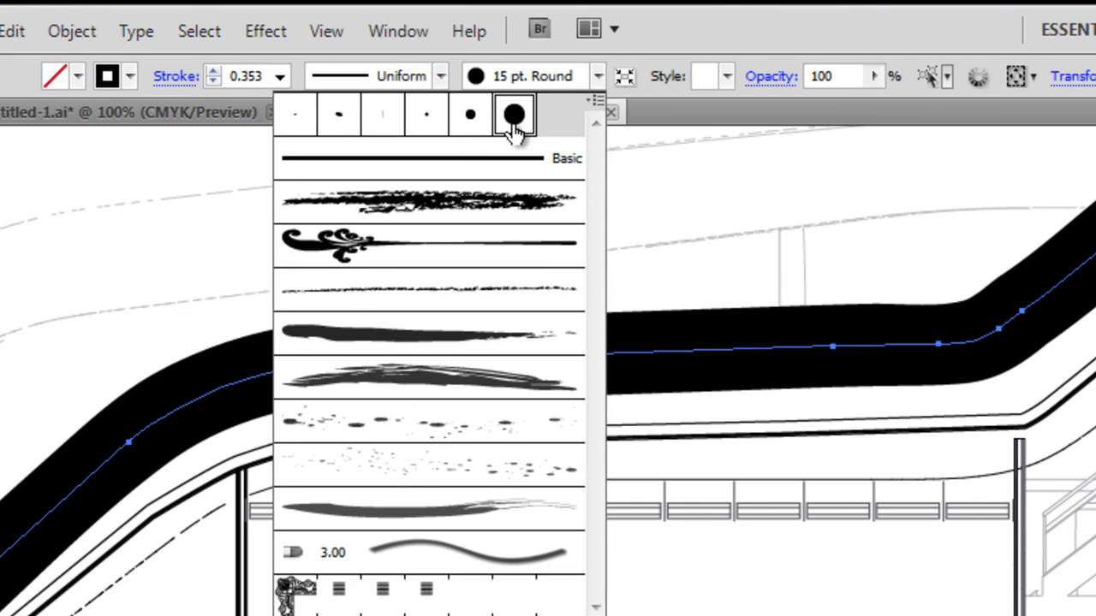
Try 7 pt Round, 5 pt Flat, 5 pt Oval and Pencil - Thick, then apply a broad dry bristle brush.
click(425, 113)
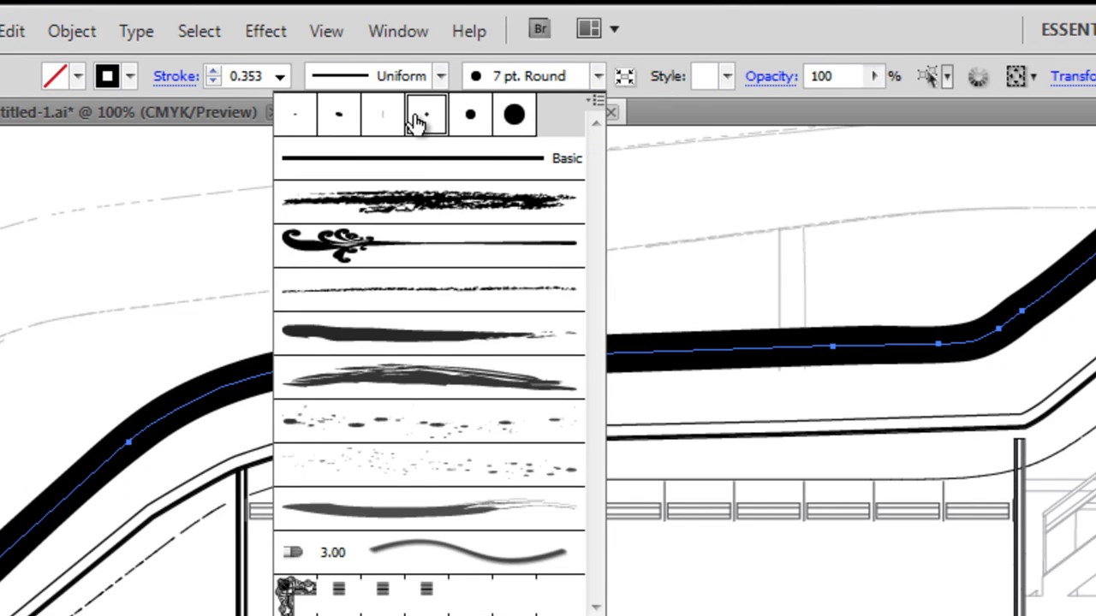
click(382, 113)
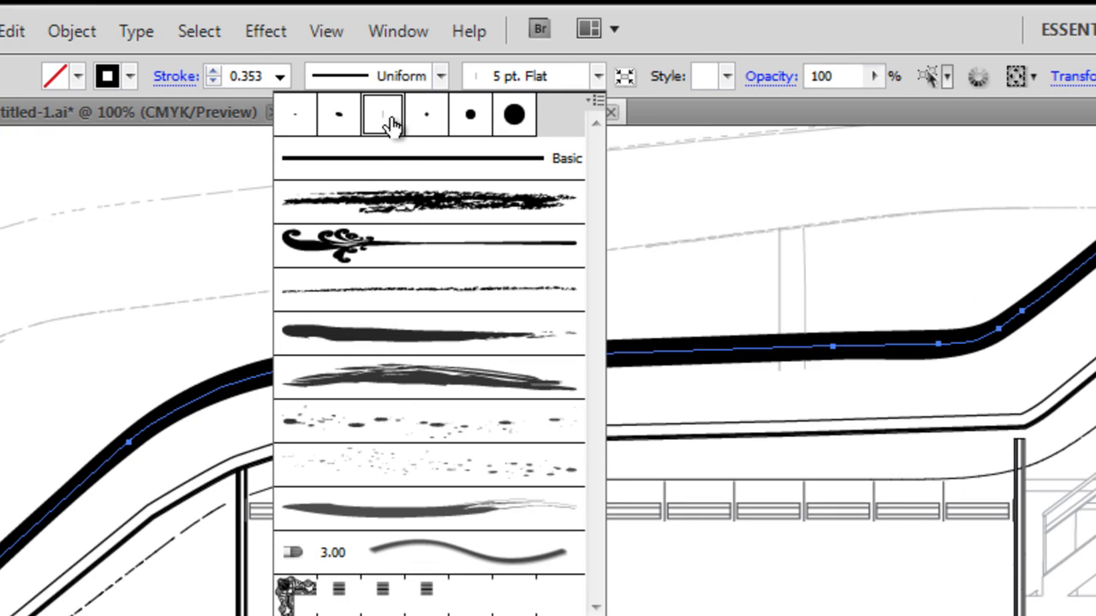
click(339, 113)
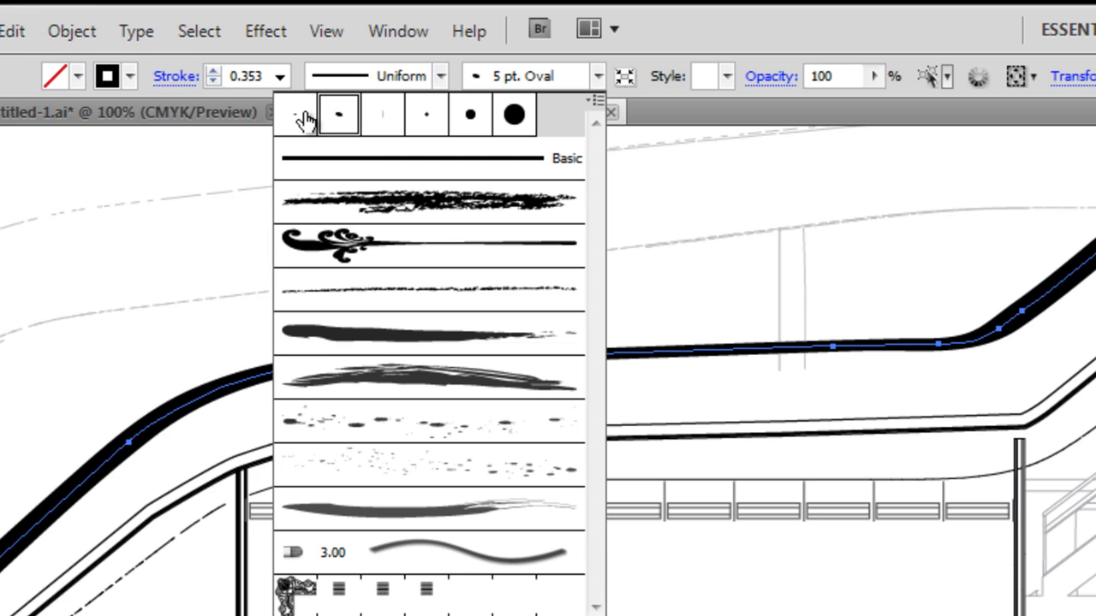
mouse_move(702, 326)
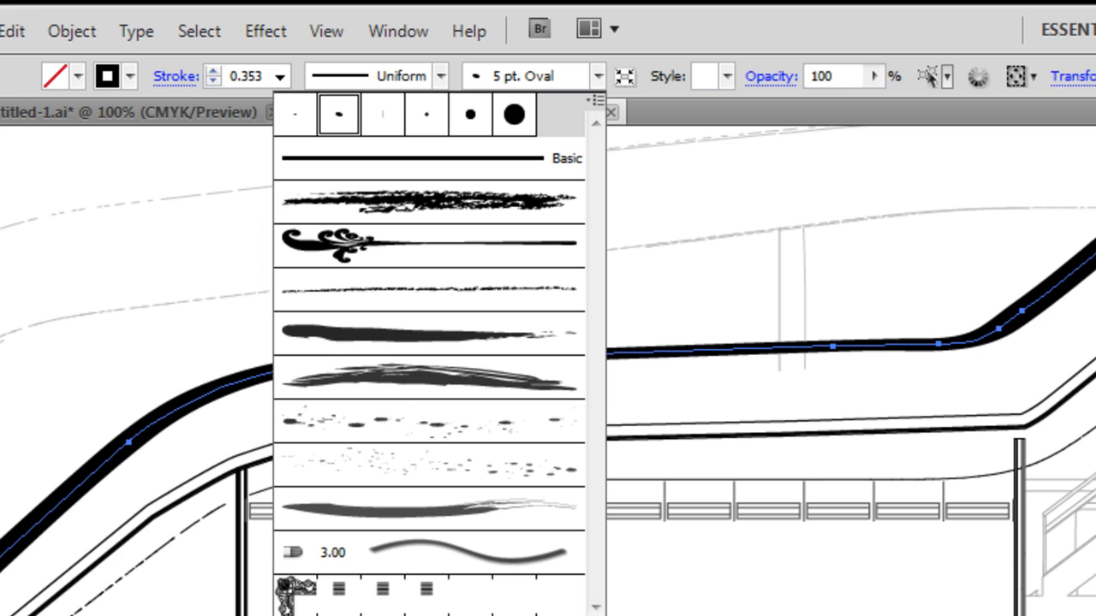
mouse_move(548, 287)
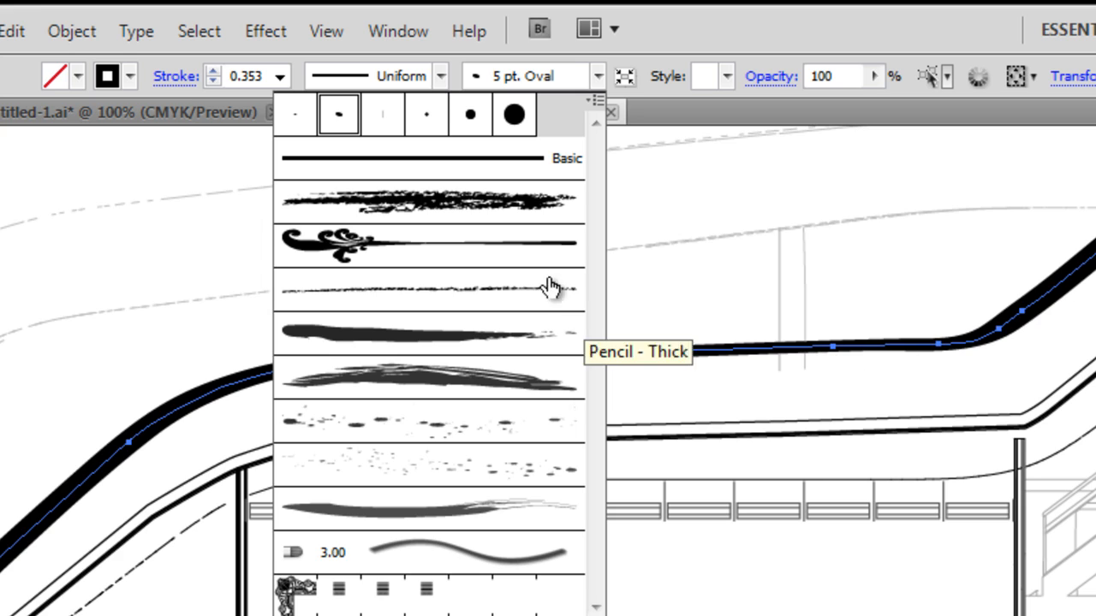
mouse_move(483, 200)
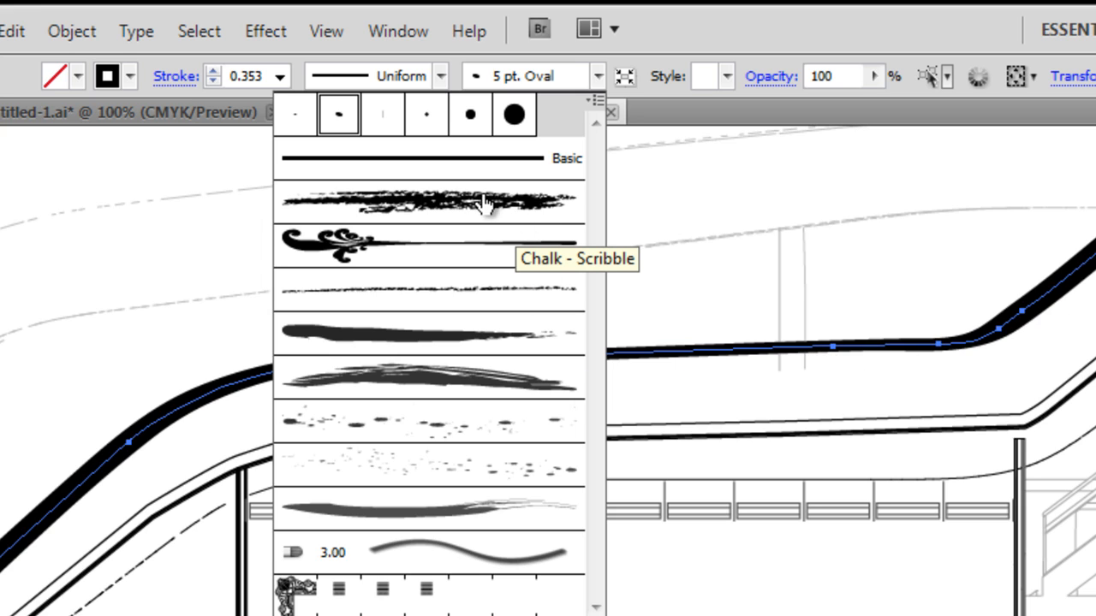
click(428, 290)
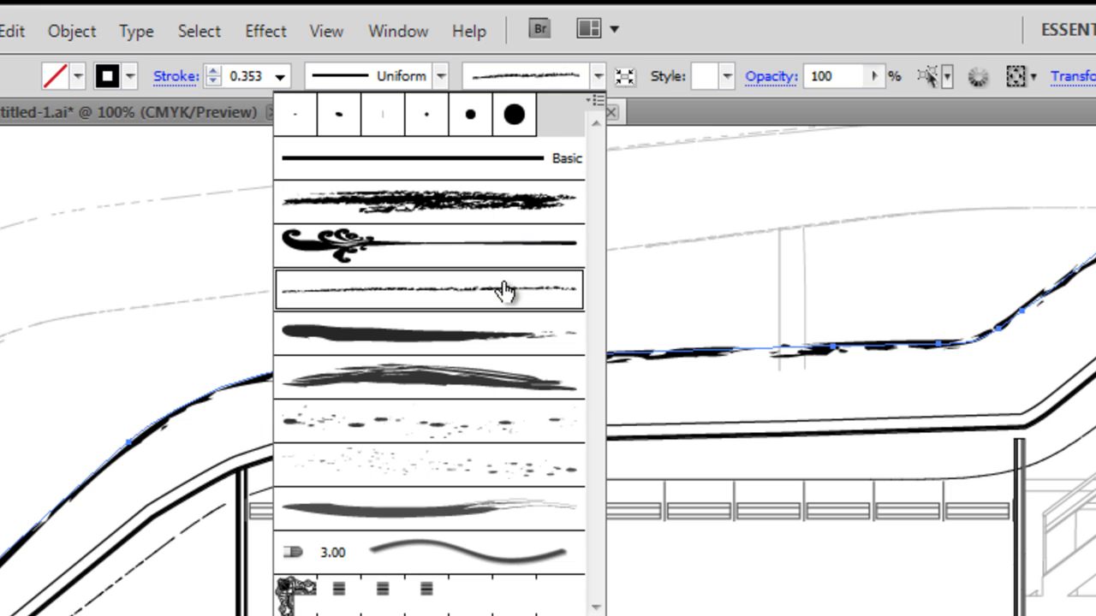
click(428, 422)
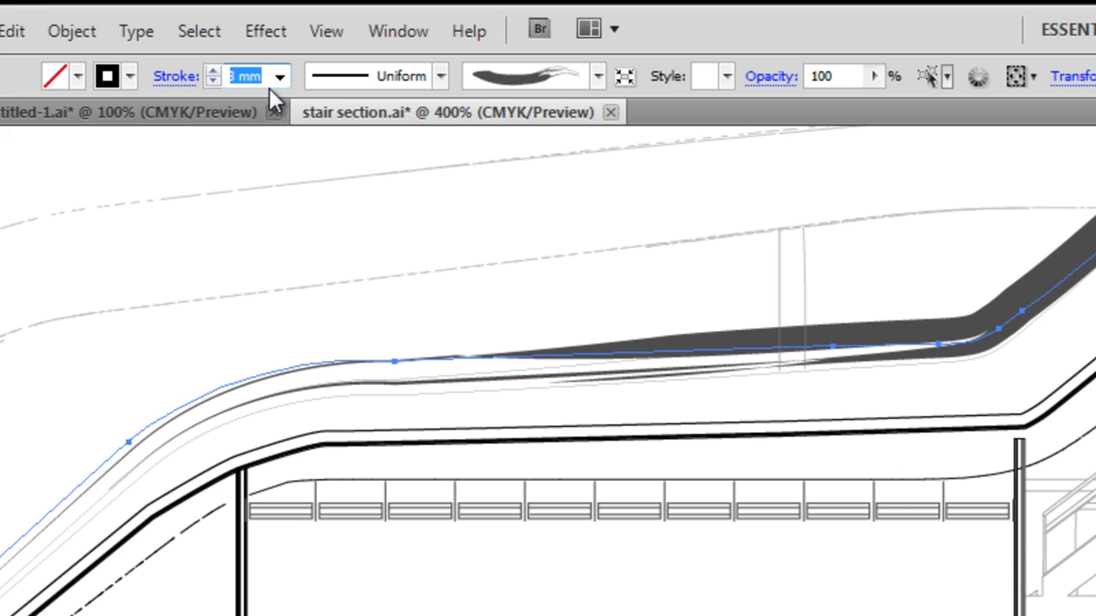
Set the roof path's brush stroke weight to 0.05 mm and make it a dashed line.
text(0.05 r)
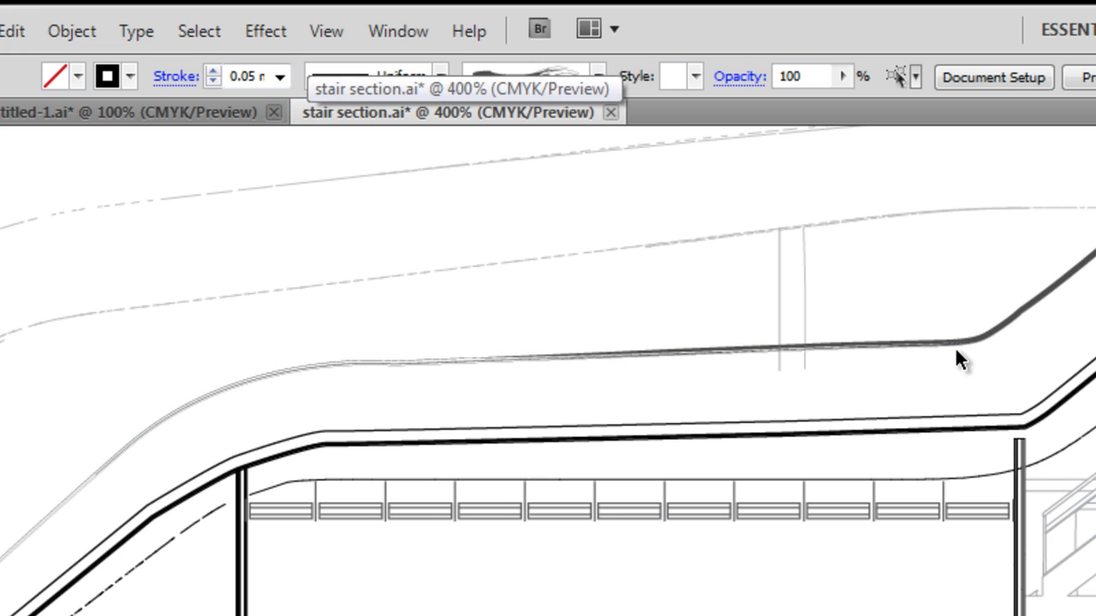
mouse_move(990, 373)
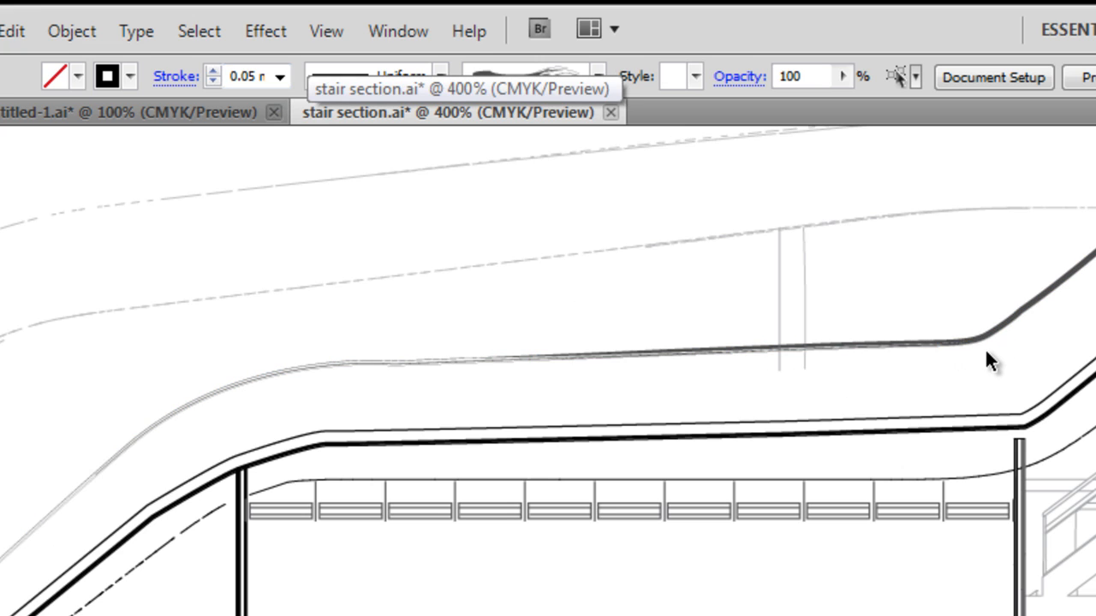
mouse_move(706, 391)
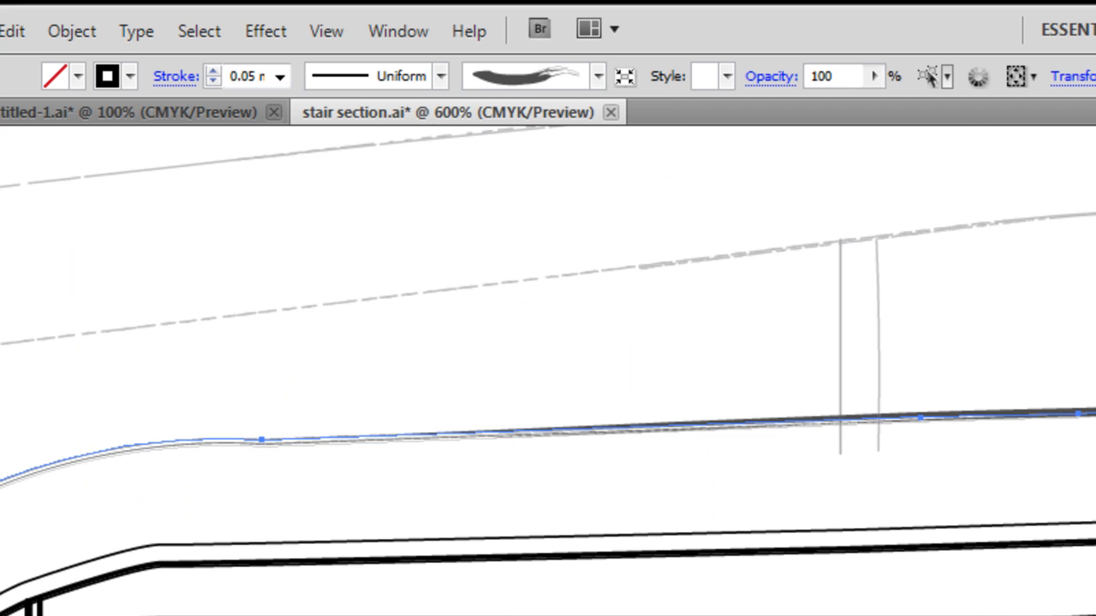
mouse_move(178, 77)
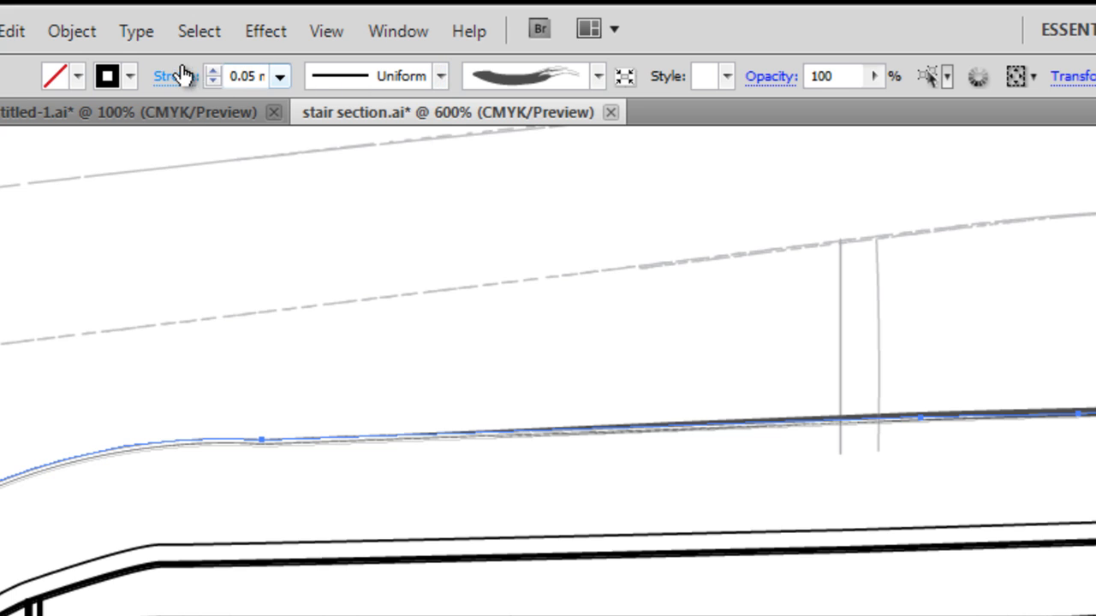
click(171, 75)
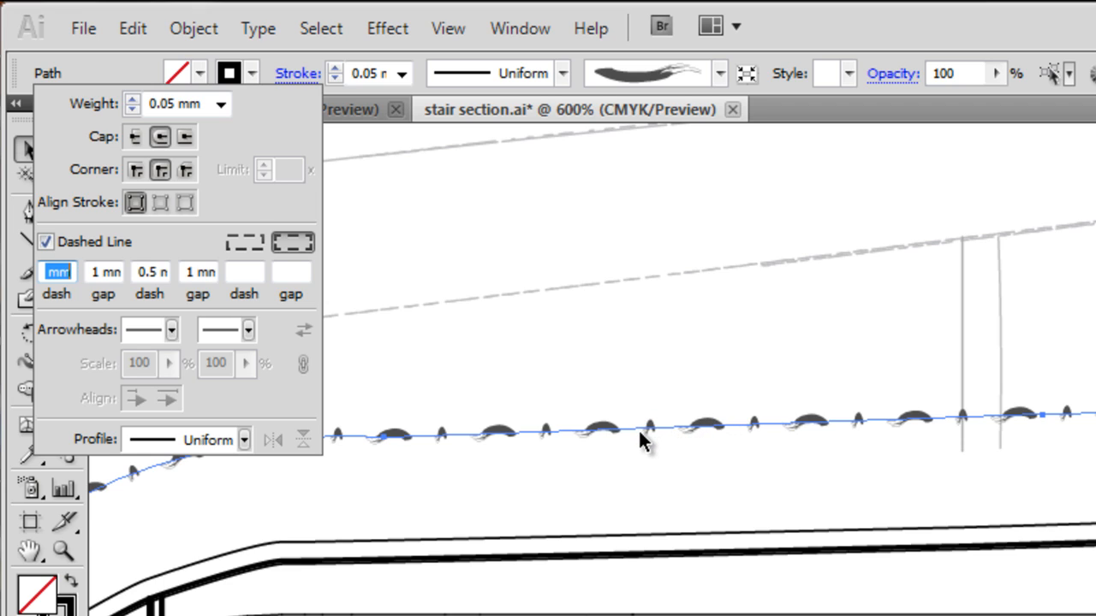
mouse_move(188, 256)
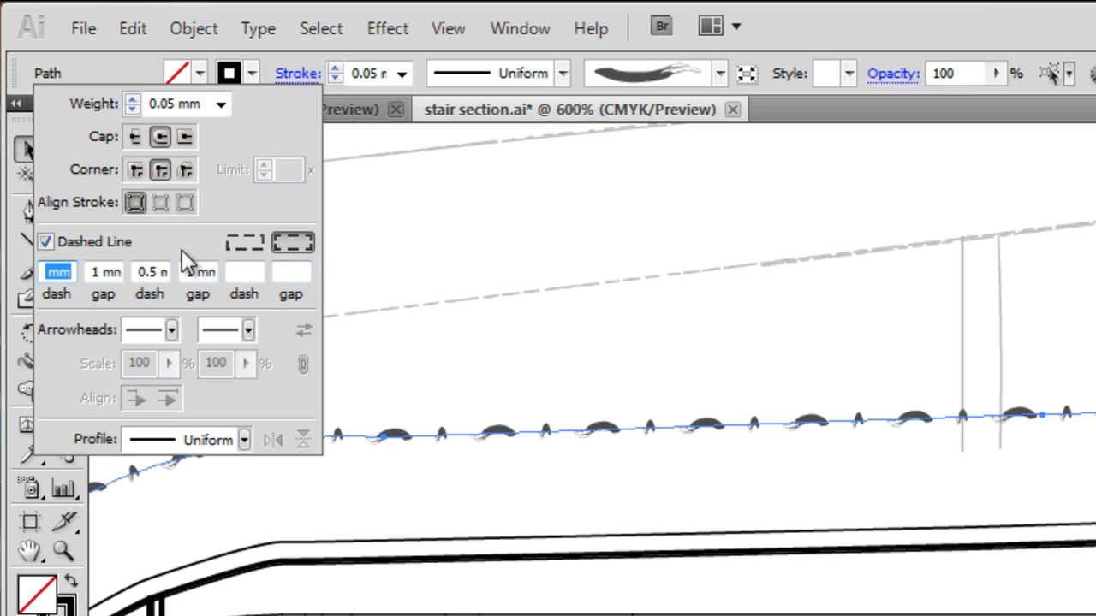
click(50, 242)
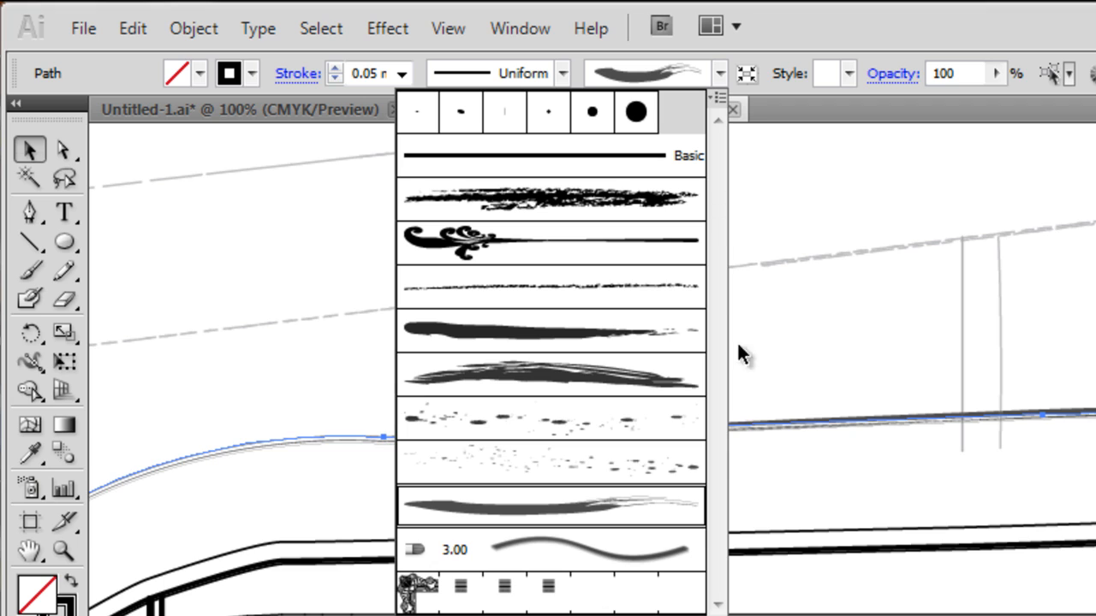
mouse_move(726, 106)
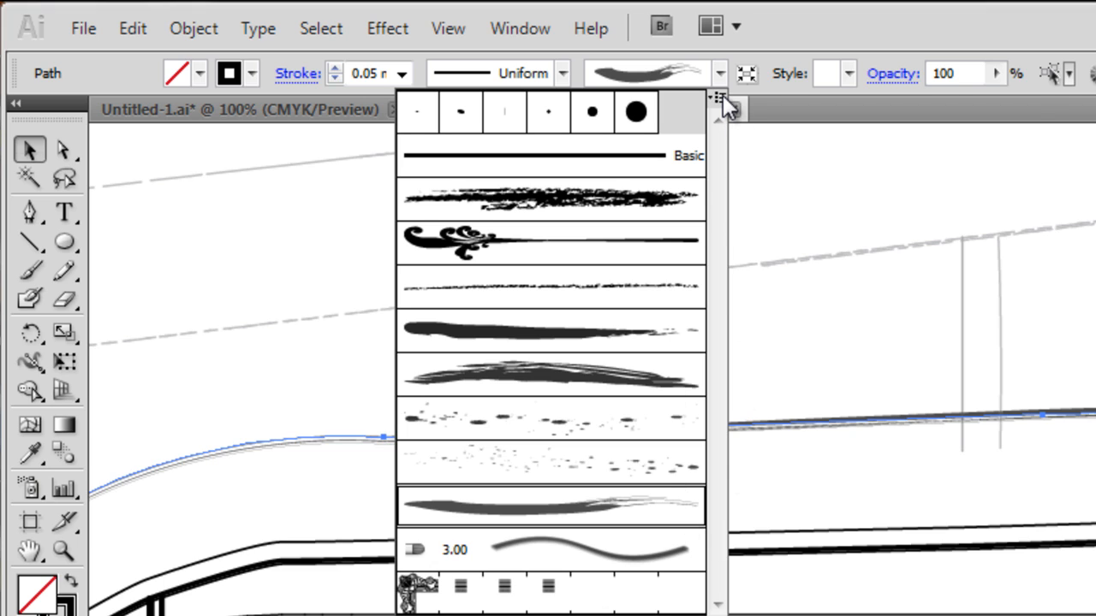
mouse_move(729, 113)
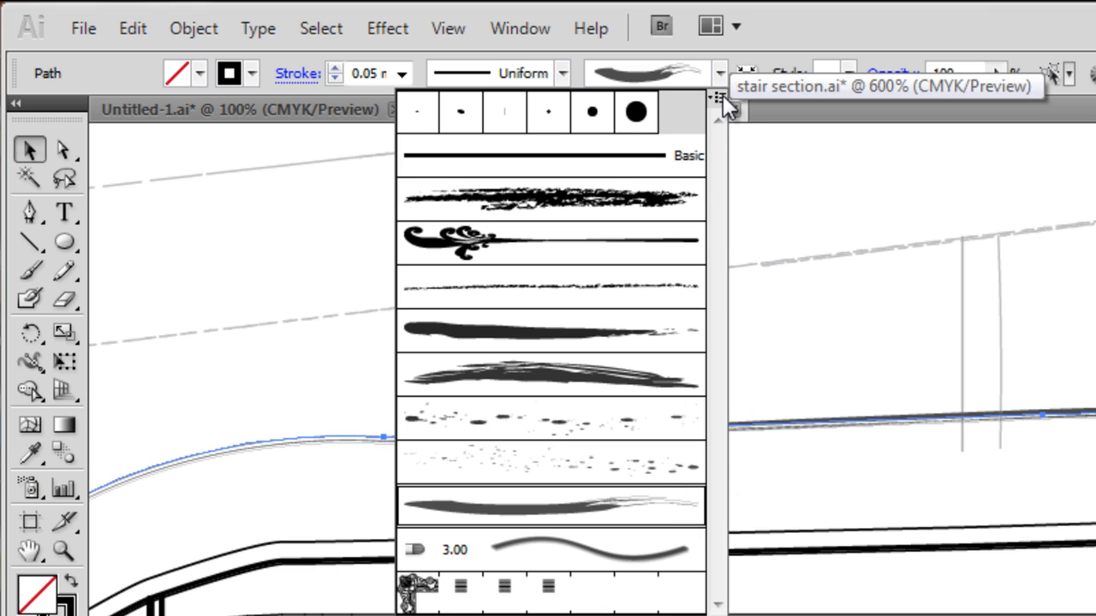
Bring up the Open Brush Library menu and reach the Borders libraries submenu.
click(717, 99)
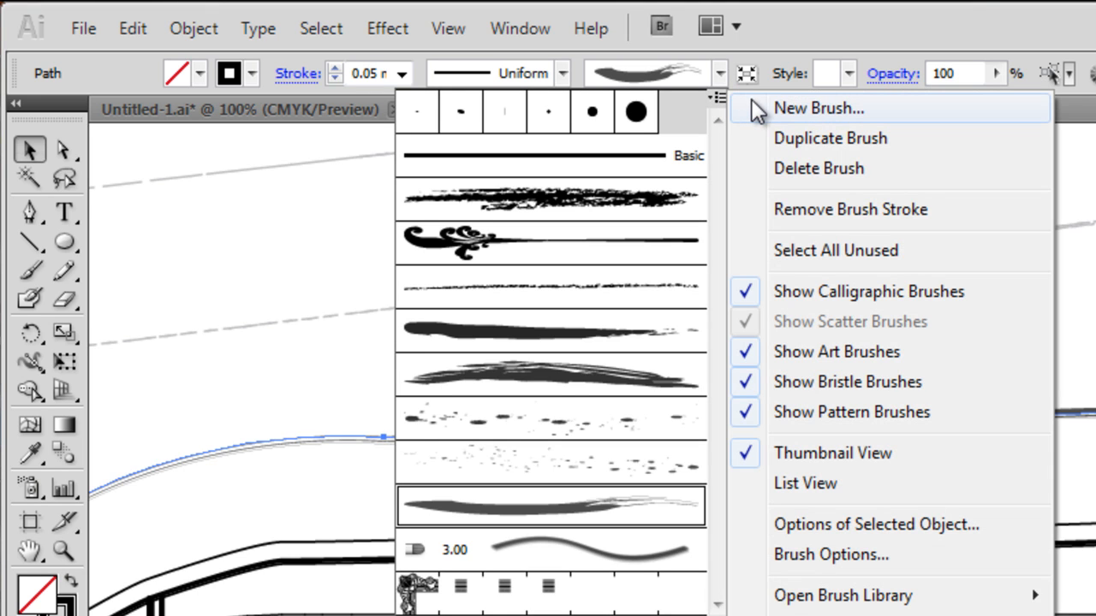
mouse_move(779, 179)
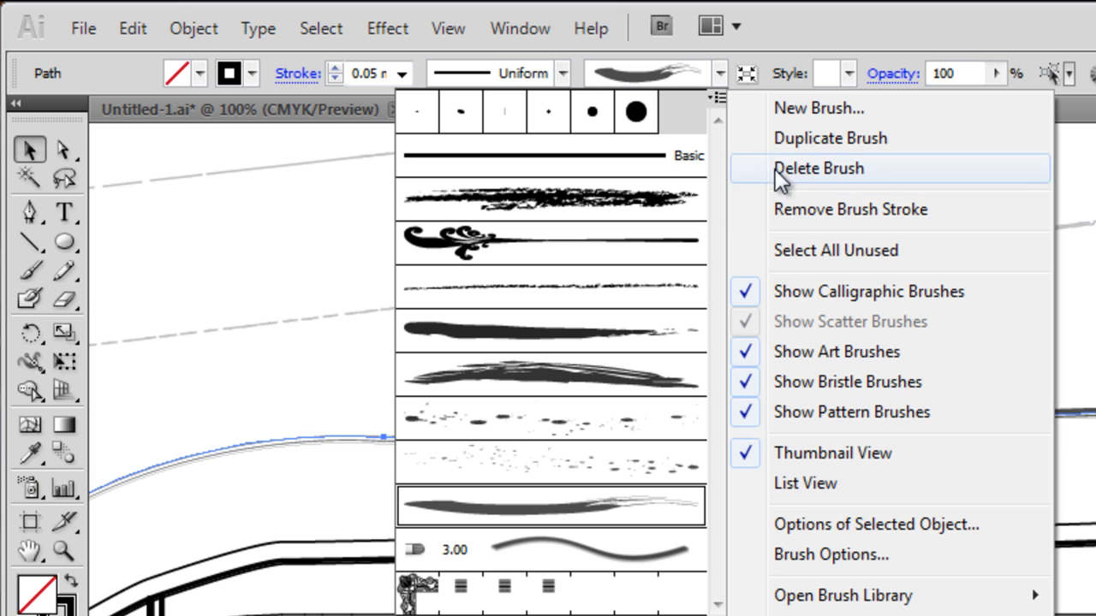
mouse_move(805, 224)
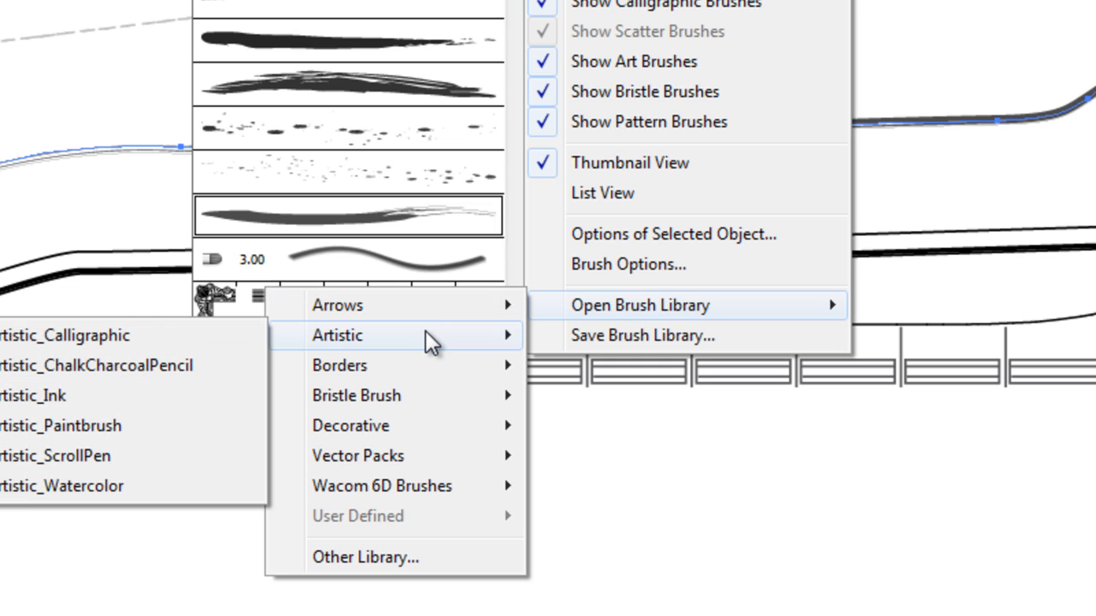
mouse_move(415, 405)
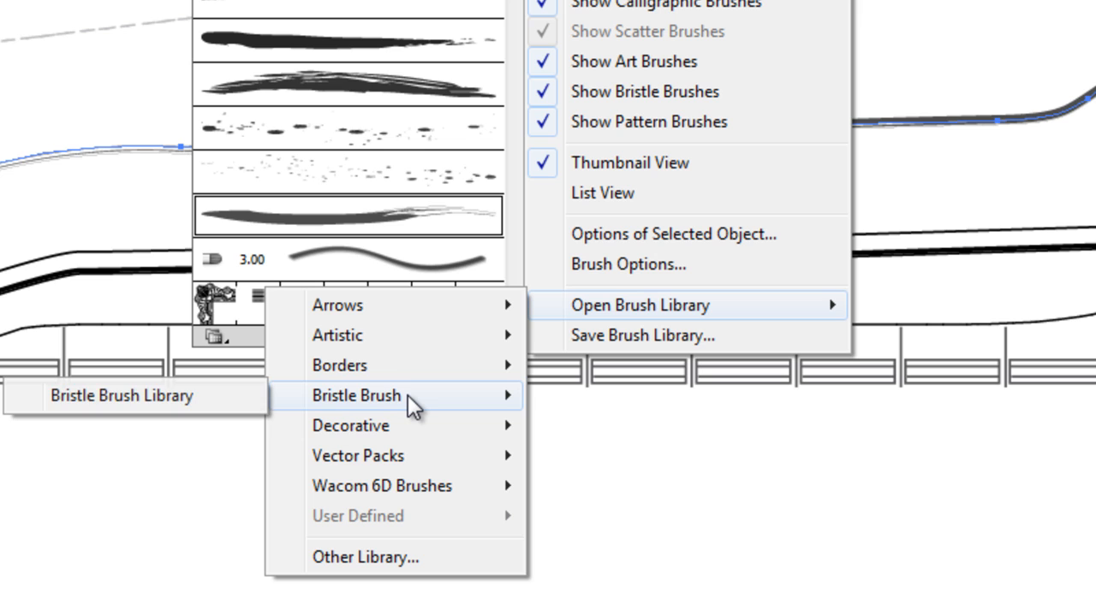
mouse_move(344, 366)
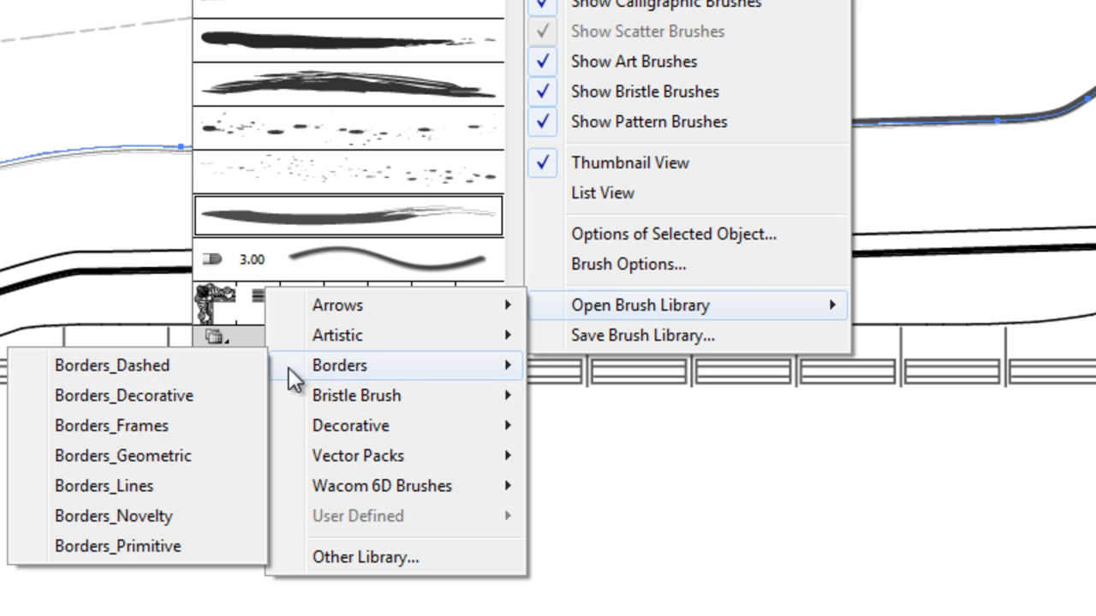
mouse_move(168, 431)
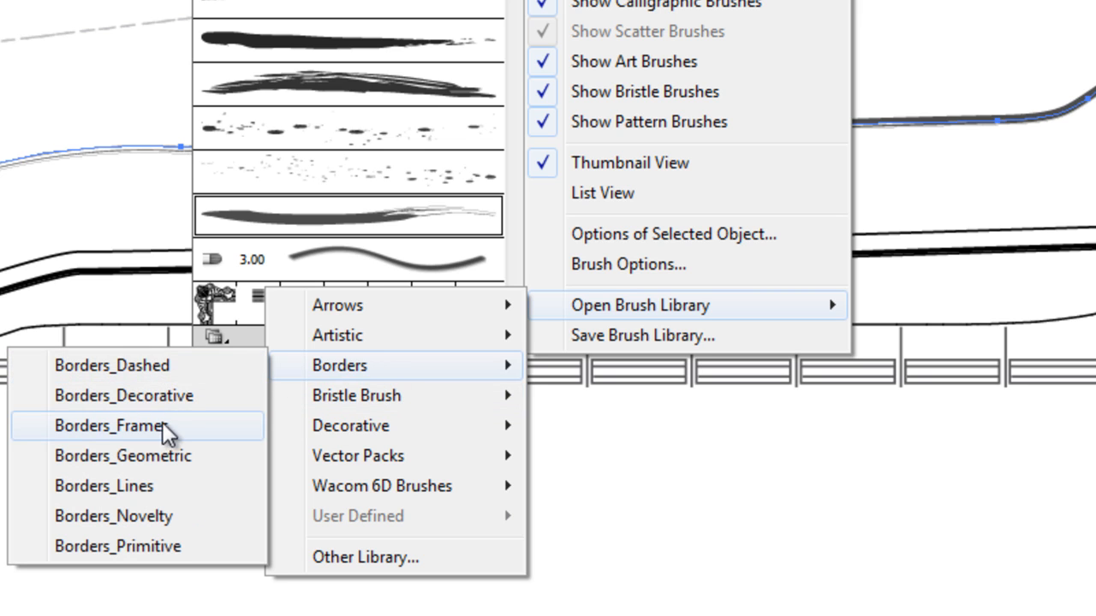
Load the Borders_Geometric library and enlarge its panel to show all border brushes.
click(111, 456)
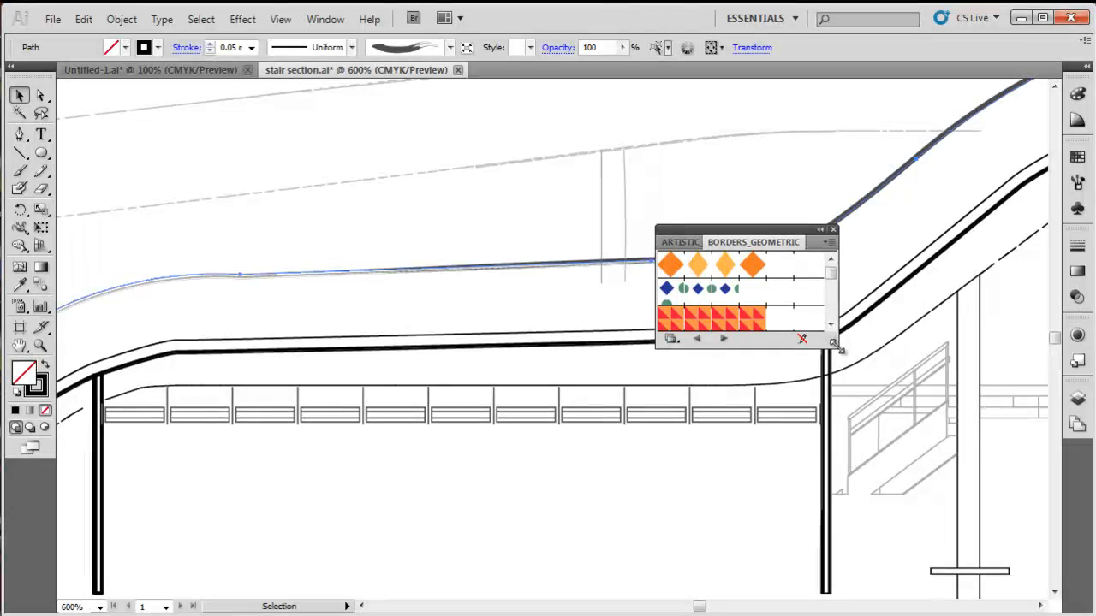
drag(836, 349, 908, 539)
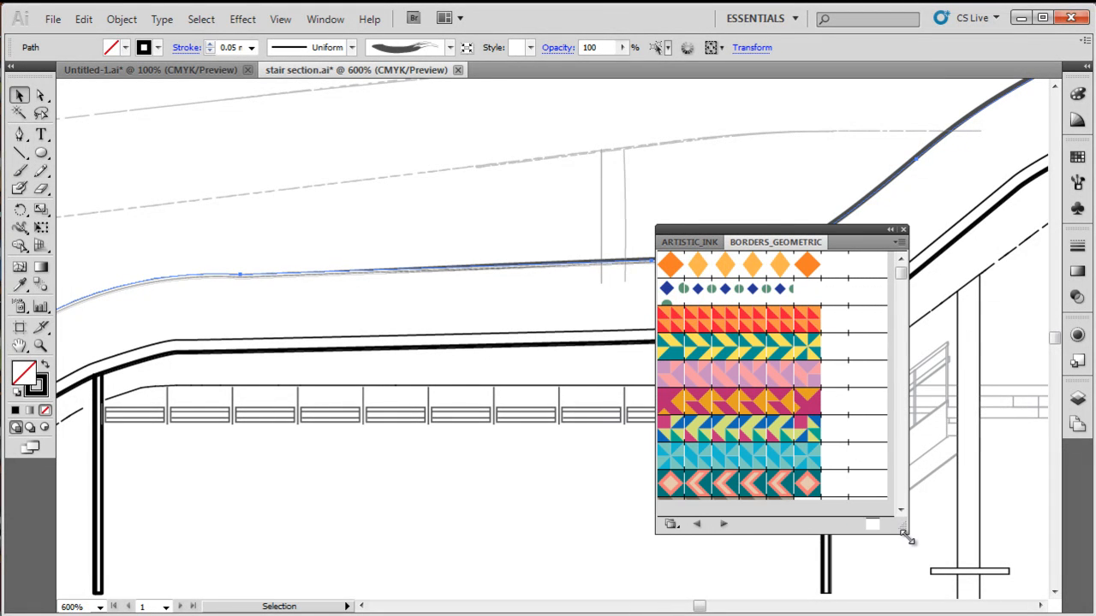
scroll(down, 3)
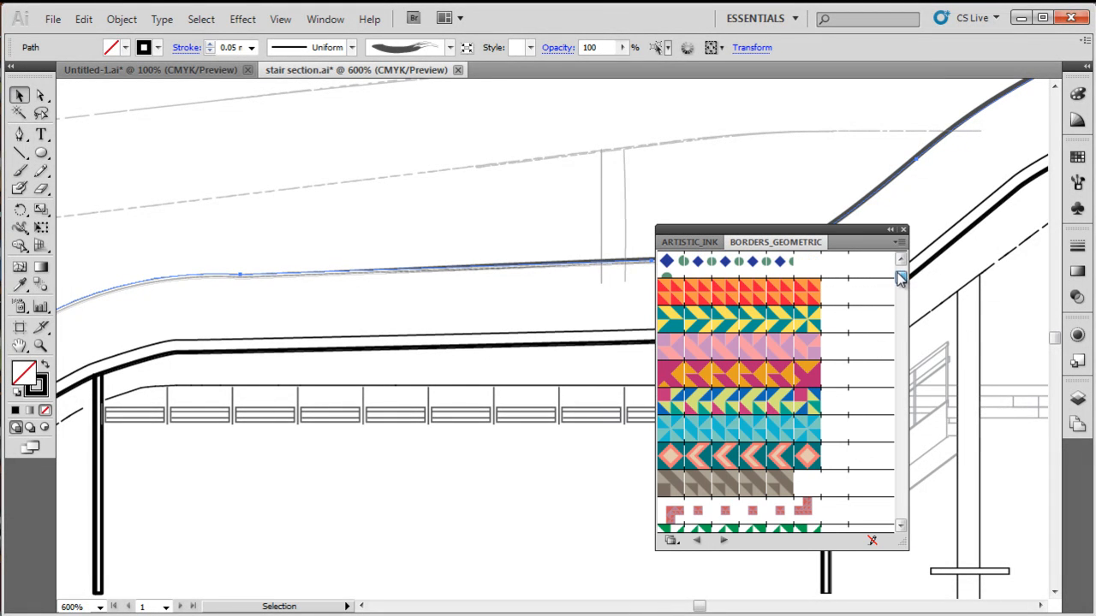